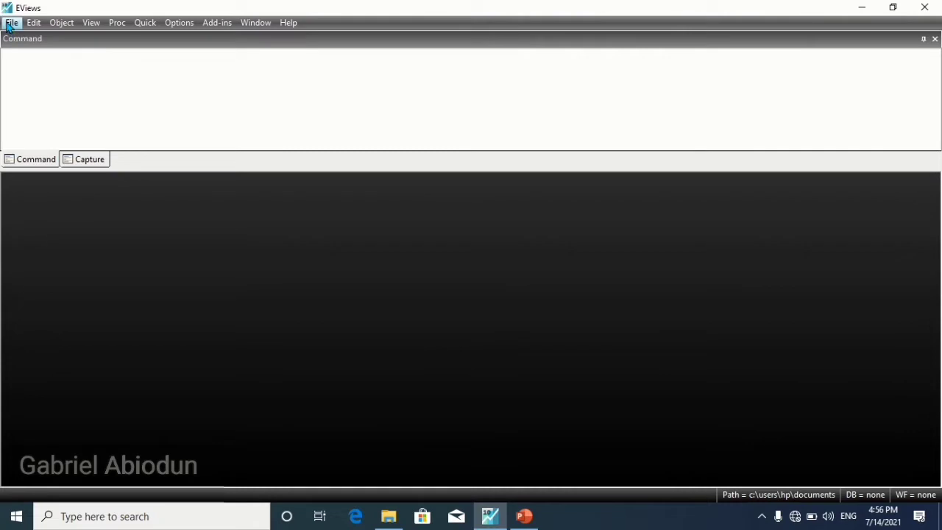
# Choose the Data spreadsheet as foreign data to open as a workfile.
pyautogui.click(12, 22)
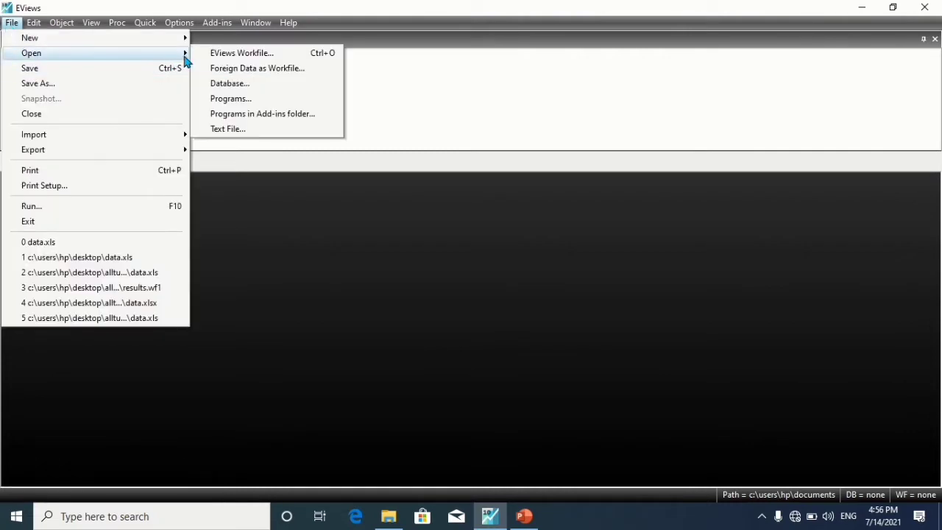
pyautogui.click(242, 53)
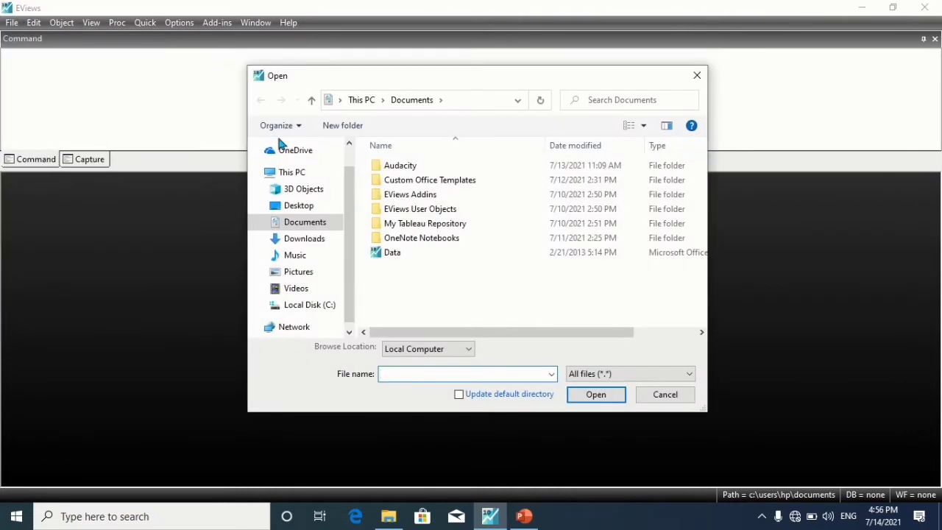
pyautogui.click(391, 252)
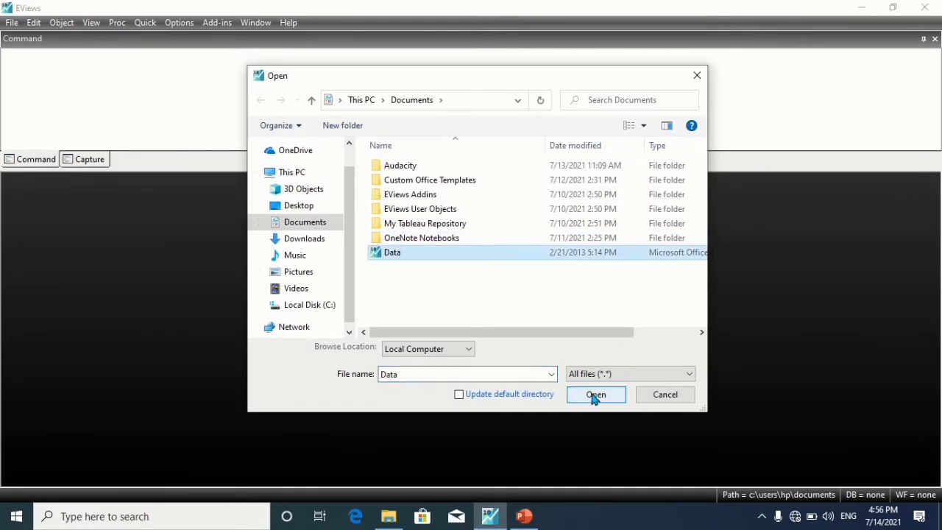
pyautogui.click(594, 394)
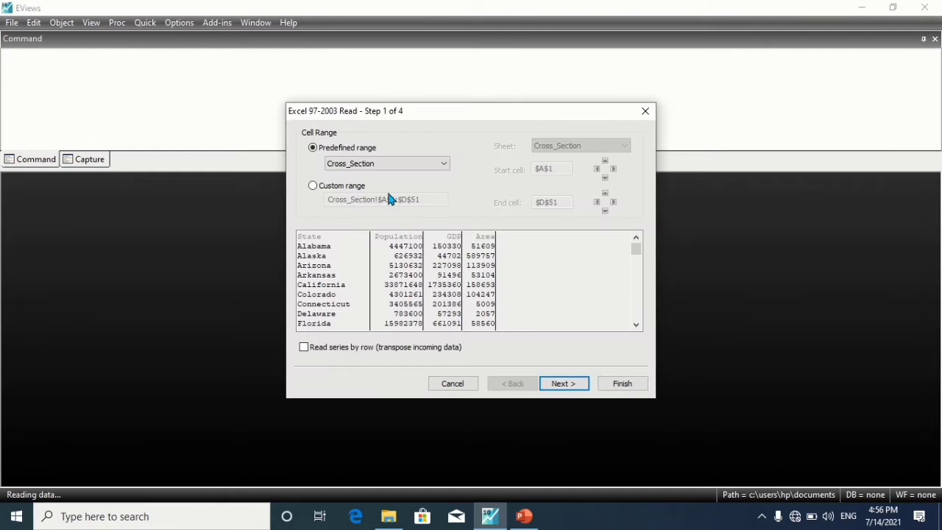
# Read the Payroll named range, finish with defaults and decline linking to the source.
pyautogui.click(444, 164)
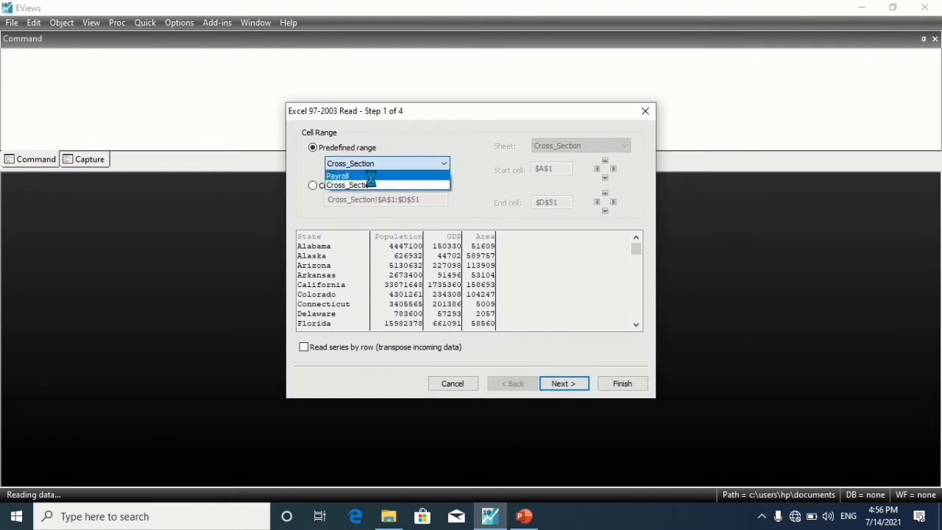
pyautogui.click(339, 176)
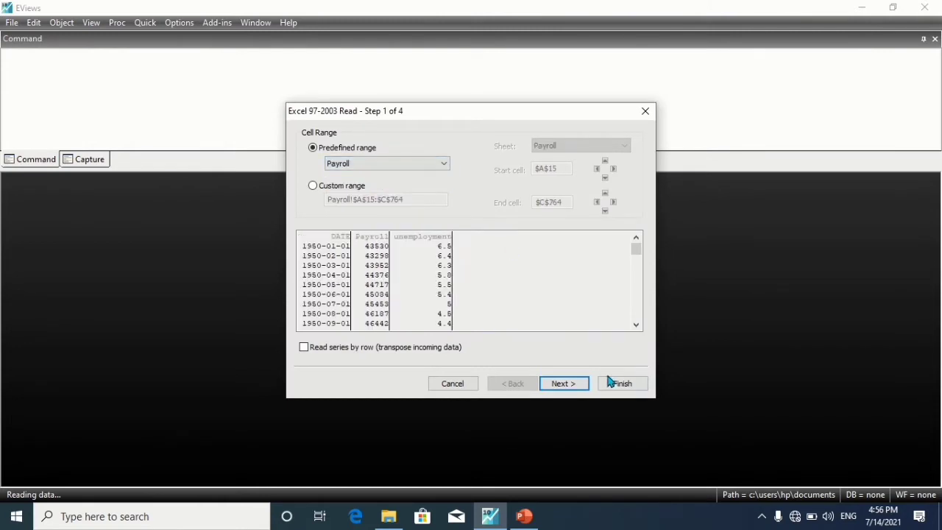
pyautogui.click(621, 382)
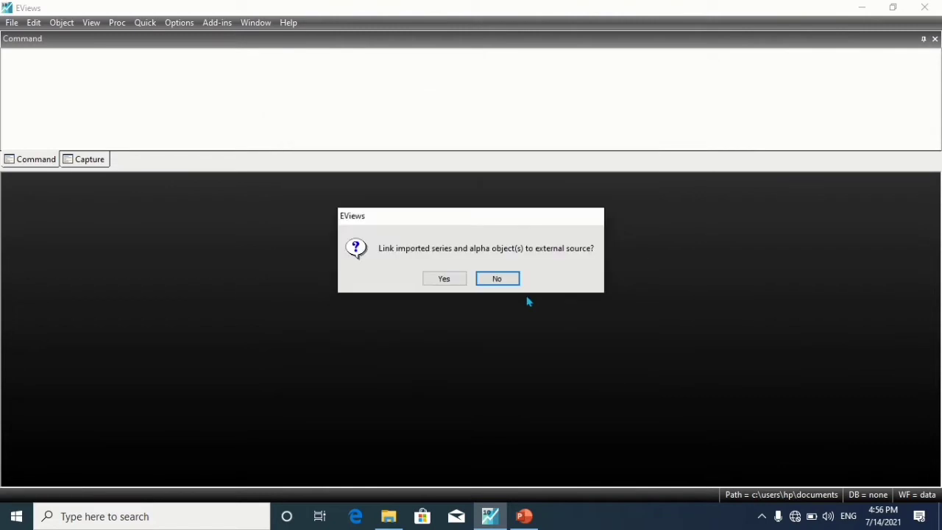
pyautogui.click(498, 278)
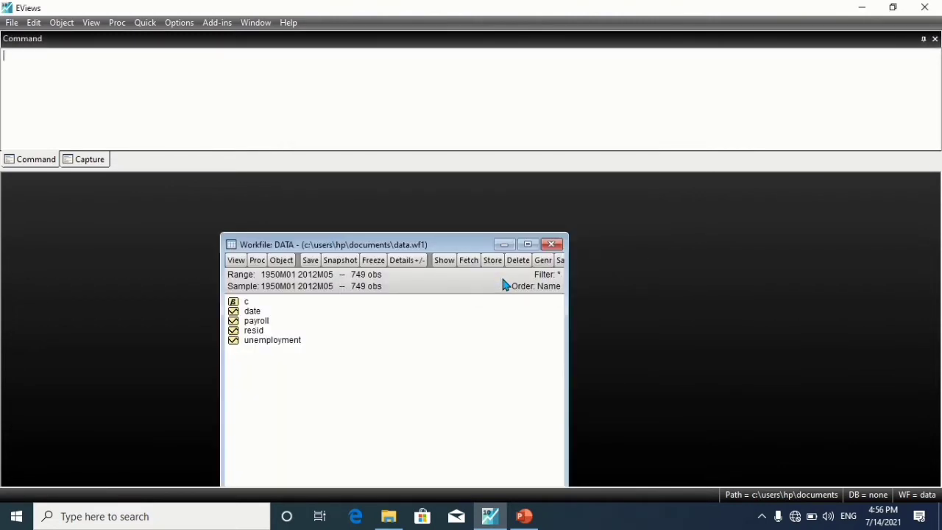
# Maximize the DATA workfile window and glance at its Sample settings unchanged.
pyautogui.moveTo(331, 244); pyautogui.dragTo(221, 216)
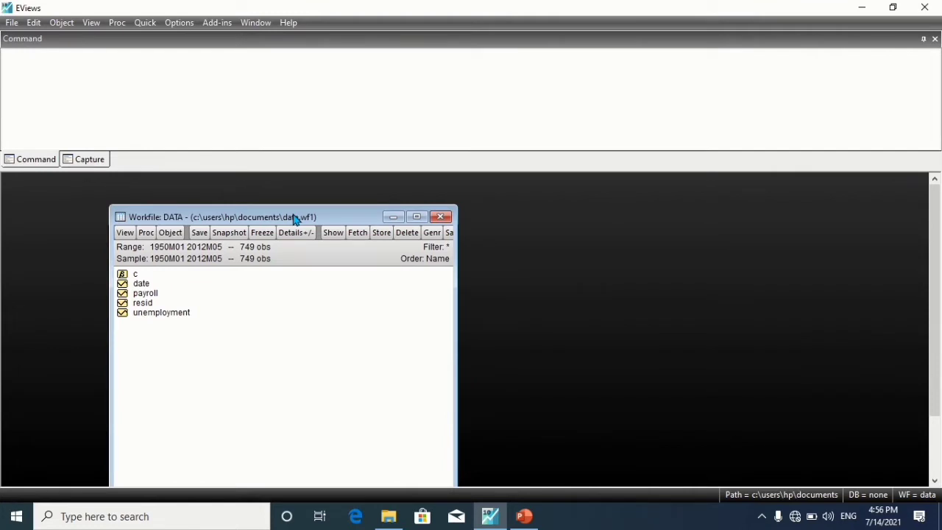
pyautogui.click(418, 216)
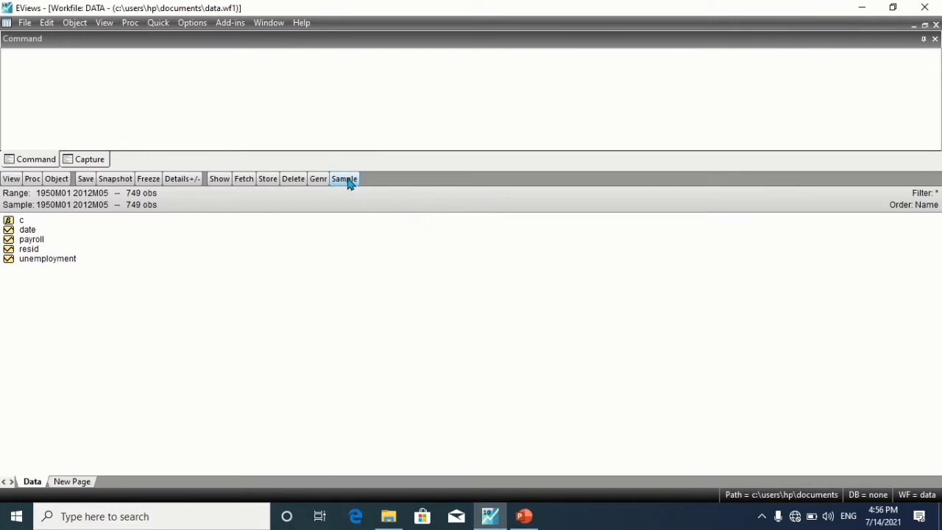
pyautogui.click(345, 178)
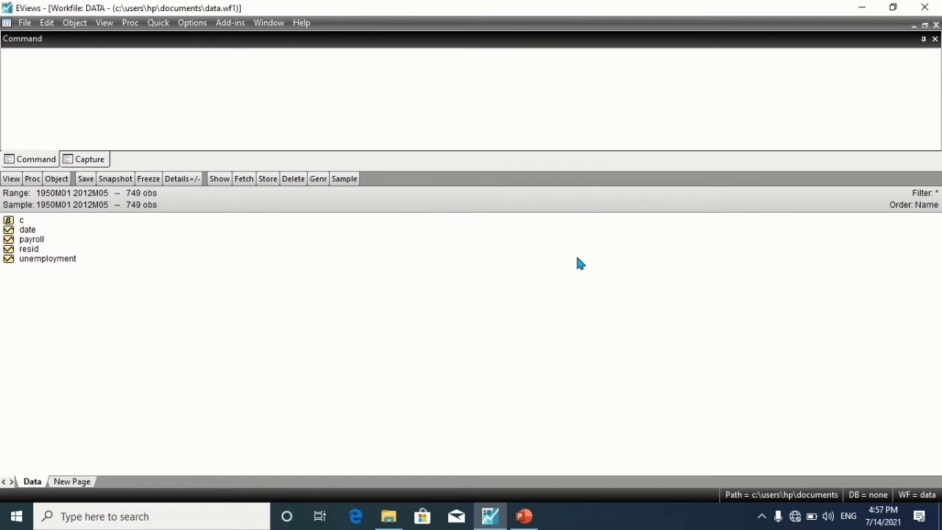
pyautogui.moveTo(81, 206)
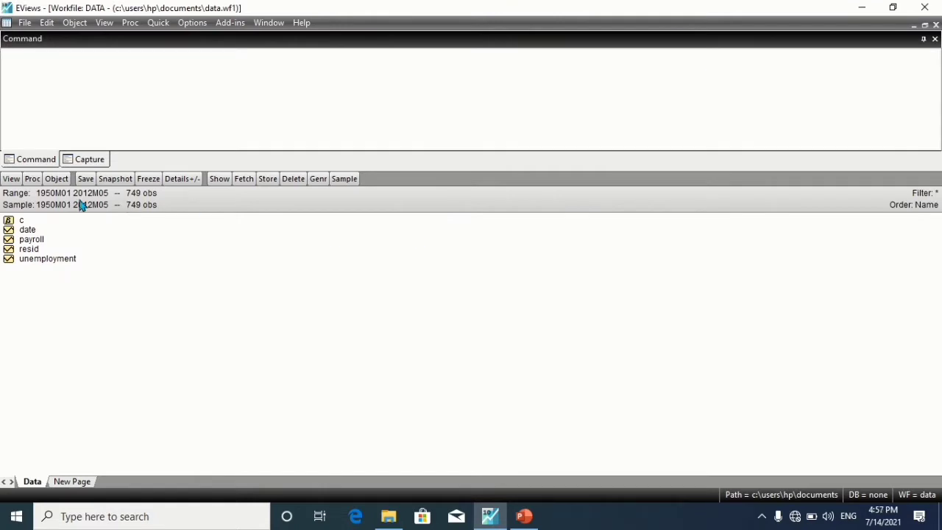
pyautogui.click(344, 178)
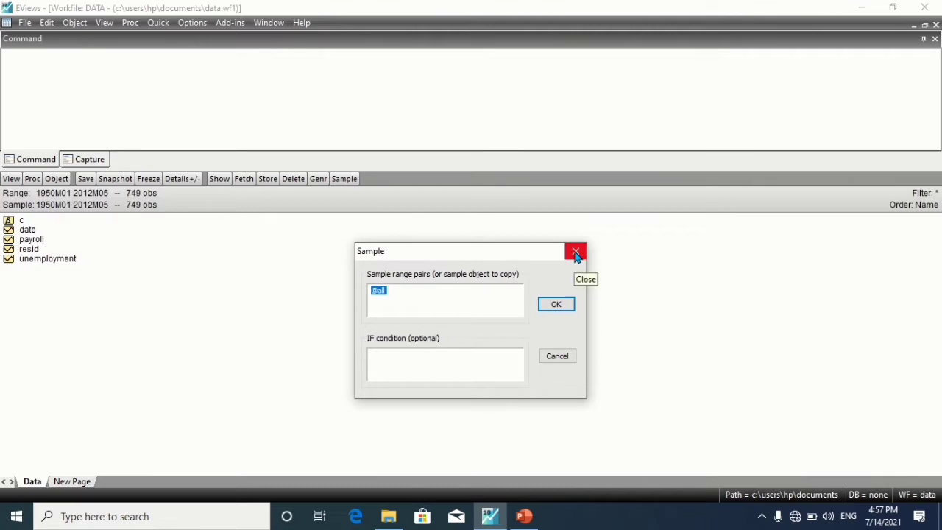
pyautogui.click(577, 250)
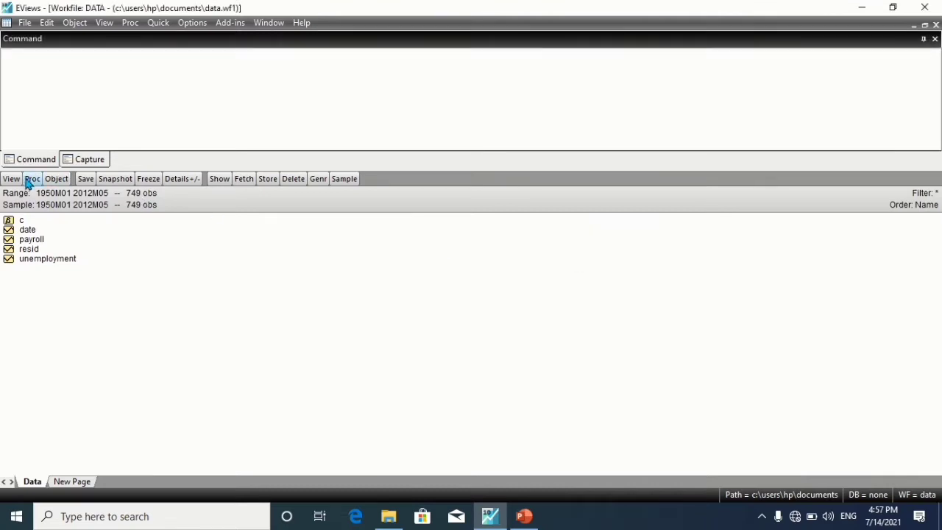
# Reopen the Sample dialog from Proc, dismiss it, then run the smpl command.
pyautogui.click(32, 178)
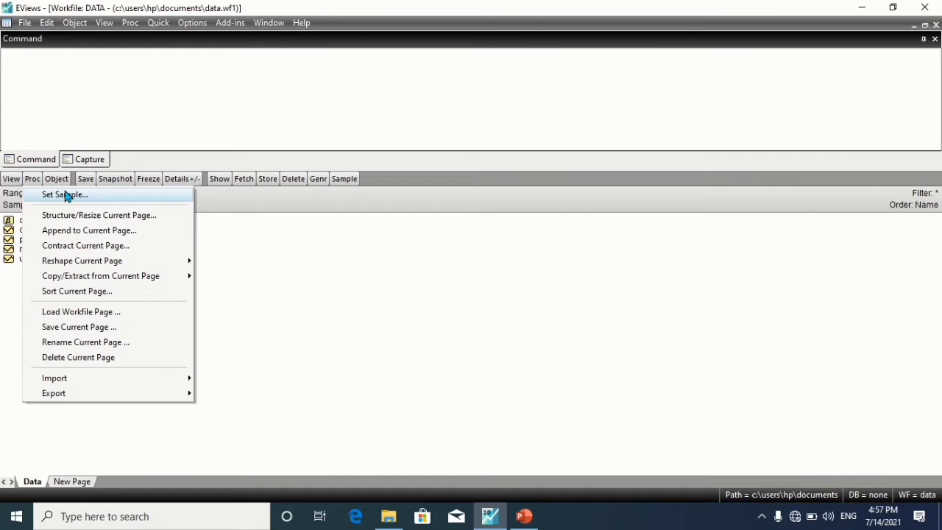
pyautogui.click(64, 195)
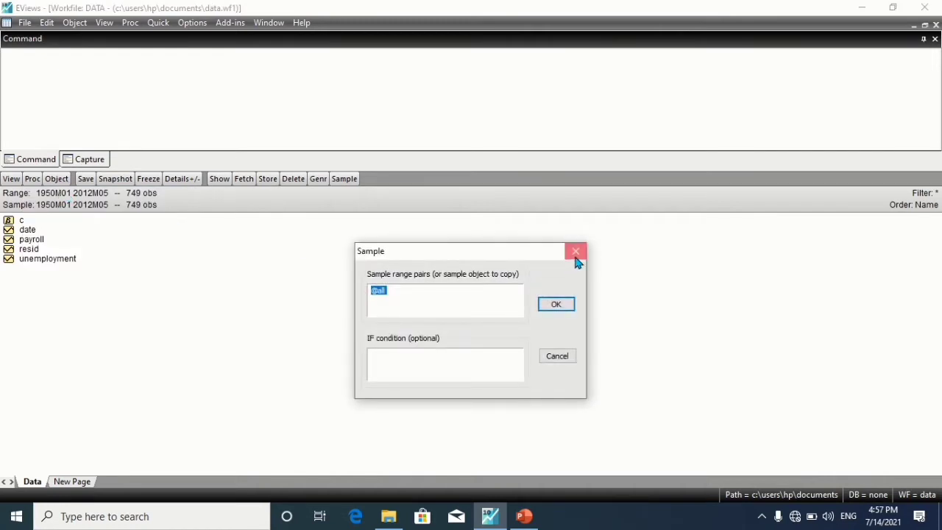
pyautogui.click(576, 250)
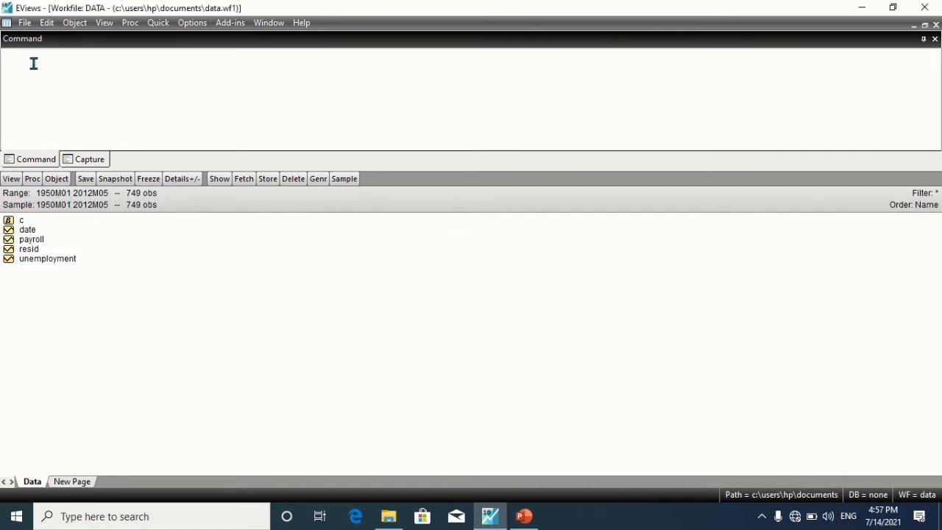
pyautogui.write('smpl')
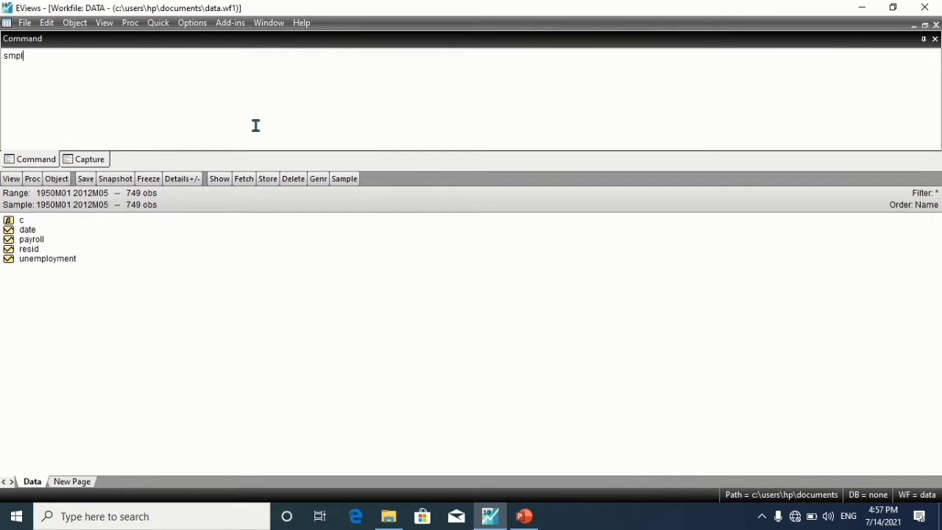
pyautogui.moveTo(462, 99)
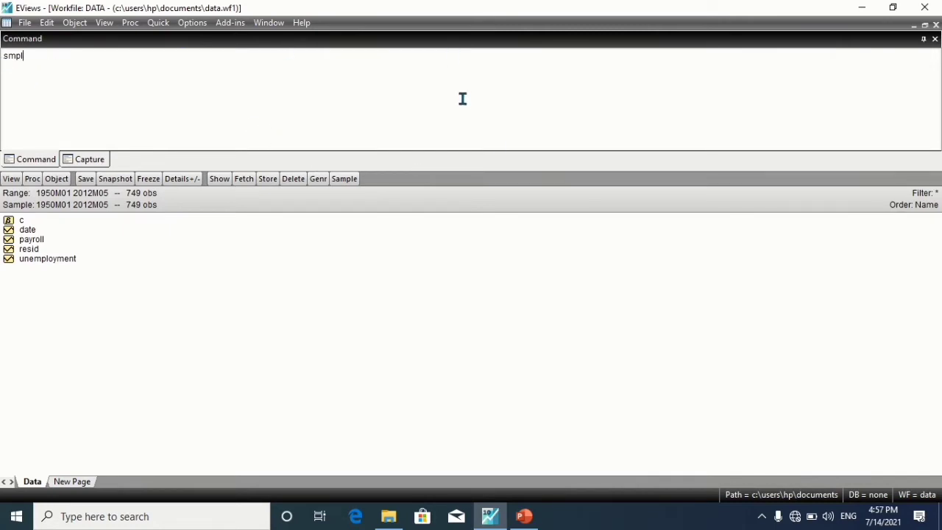
pyautogui.press('ctrl+a')
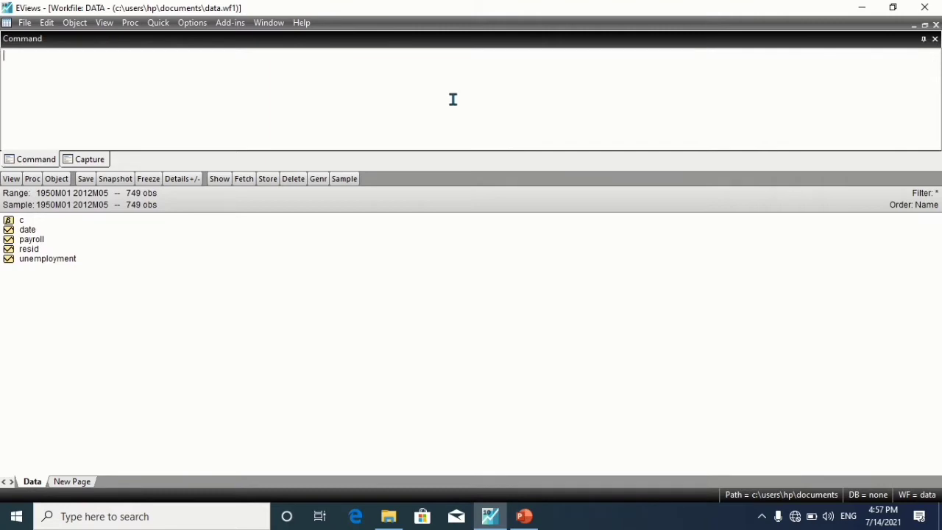
pyautogui.moveTo(41, 244)
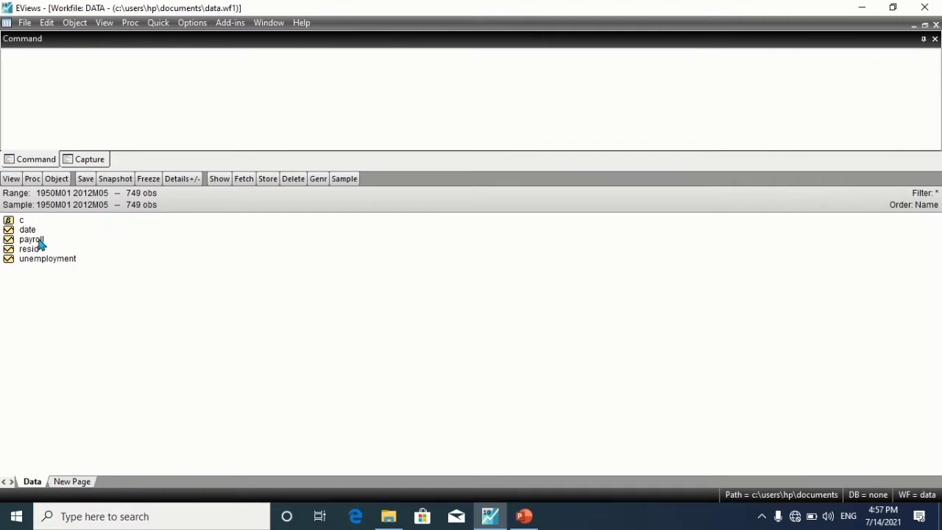
# Open the payroll series and bring up its sample range settings.
pyautogui.doubleClick(31, 238)
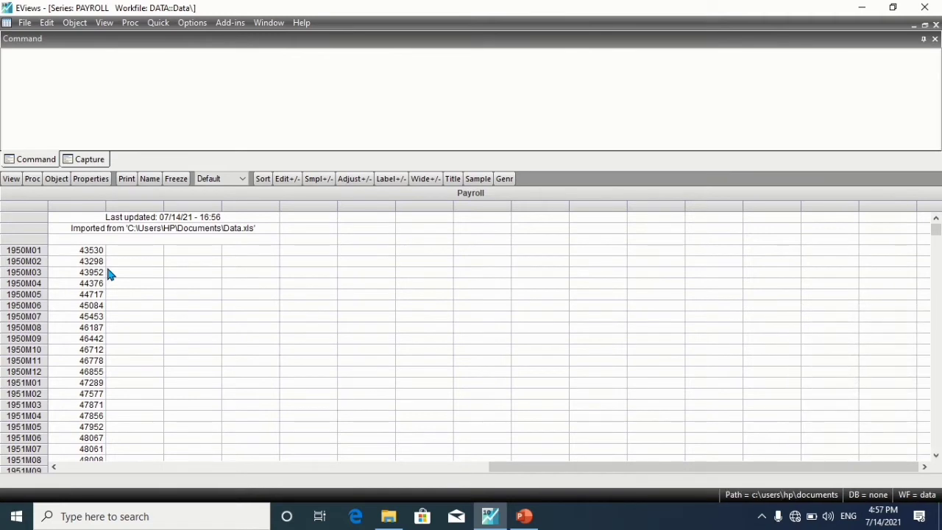
pyautogui.click(477, 178)
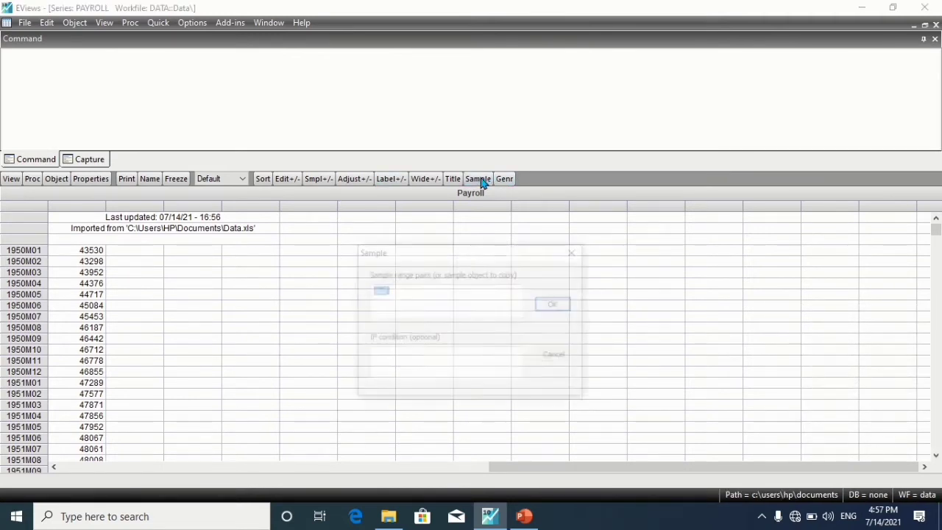
pyautogui.click(477, 178)
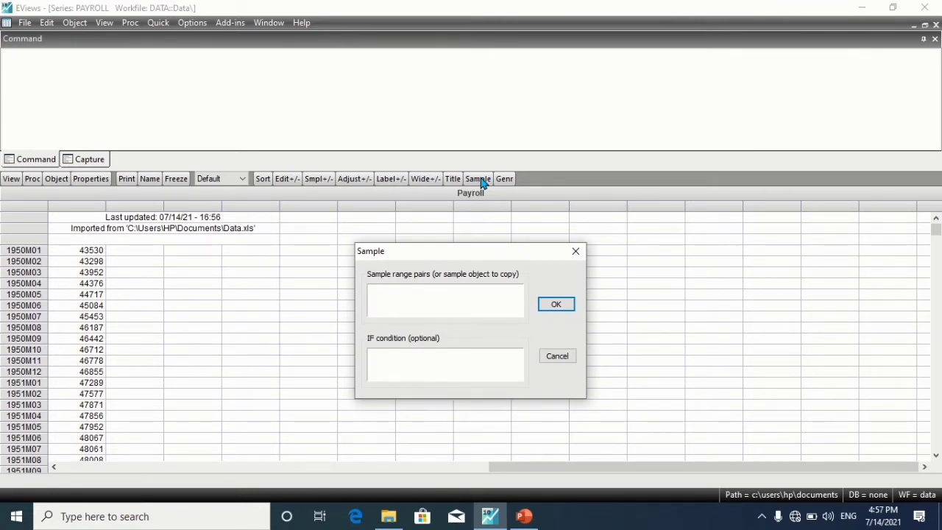
# Set the payroll sample to 1990m1 through 2002m12.
pyautogui.write('1990')
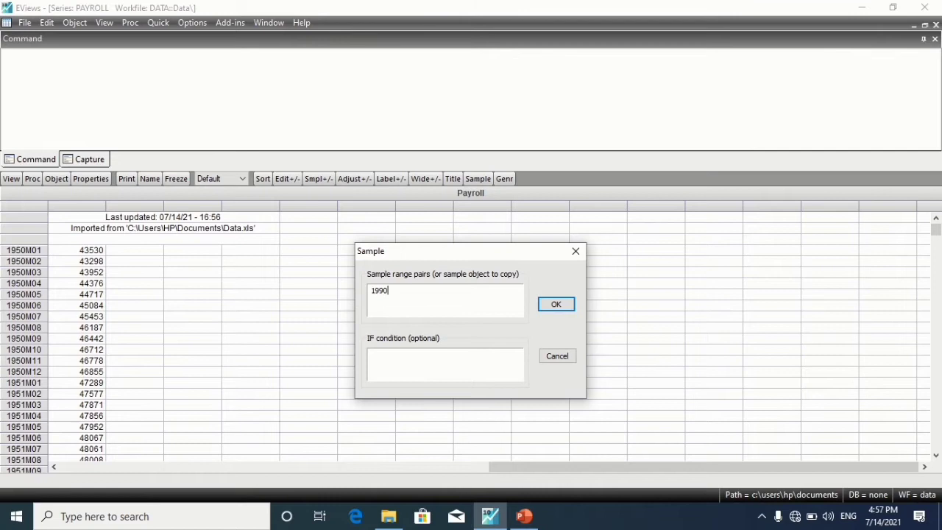
pyautogui.write('m1')
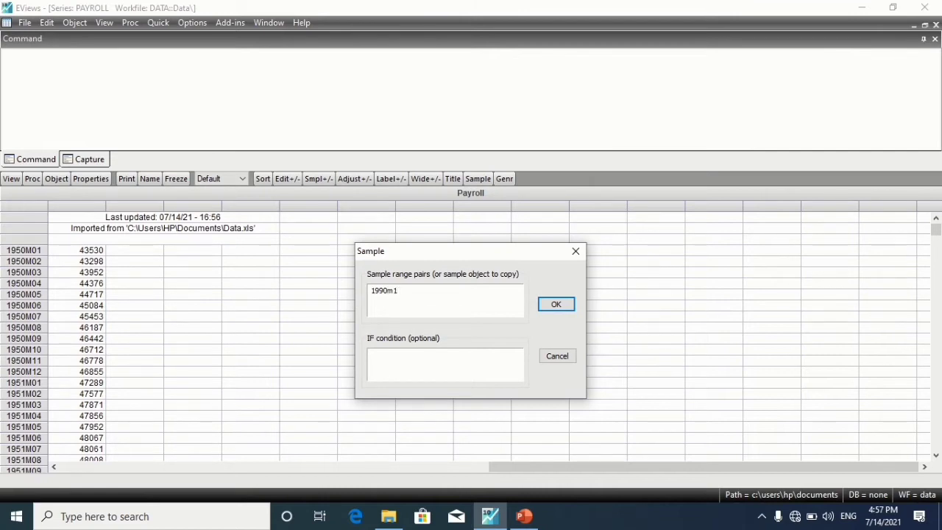
pyautogui.moveTo(448, 259)
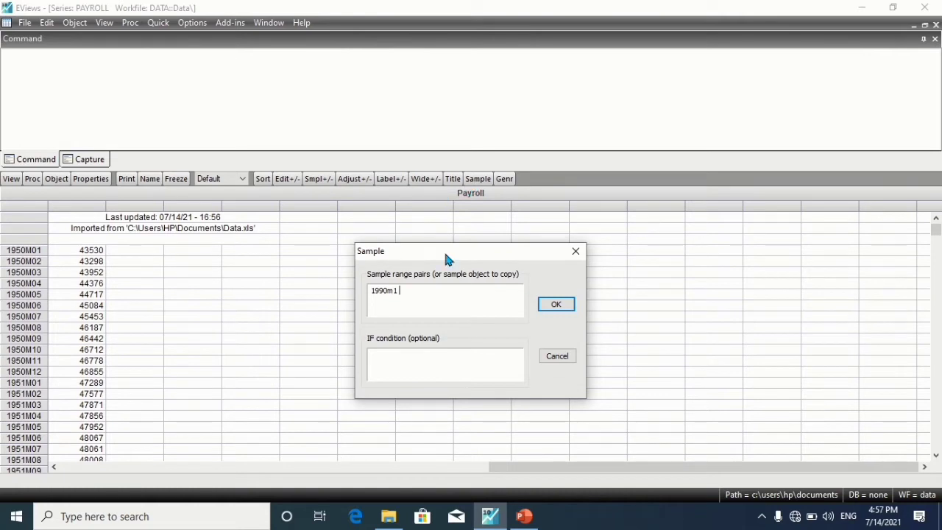
pyautogui.write('2002')
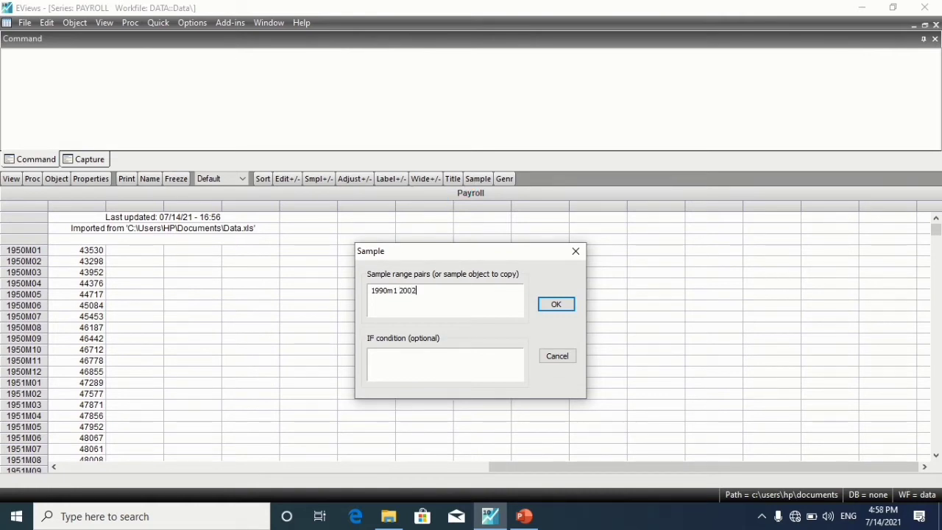
pyautogui.write('m12')
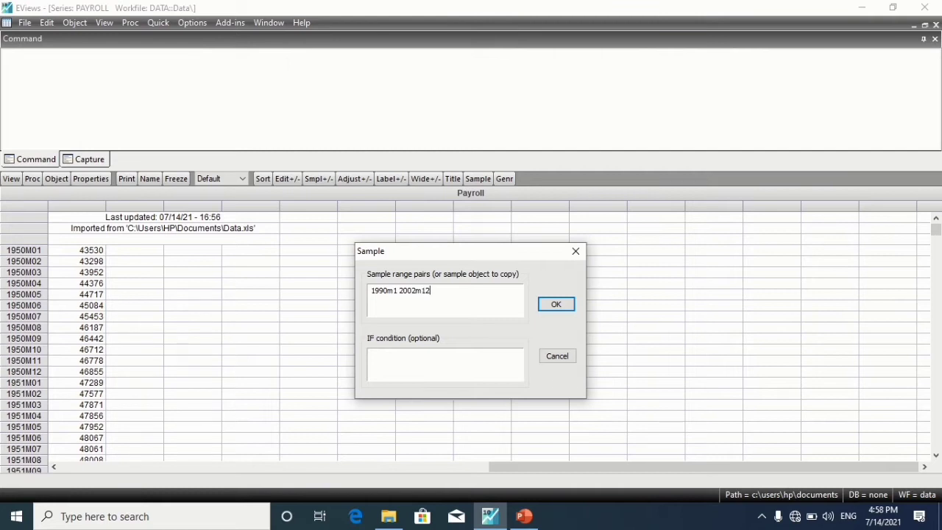
pyautogui.click(556, 304)
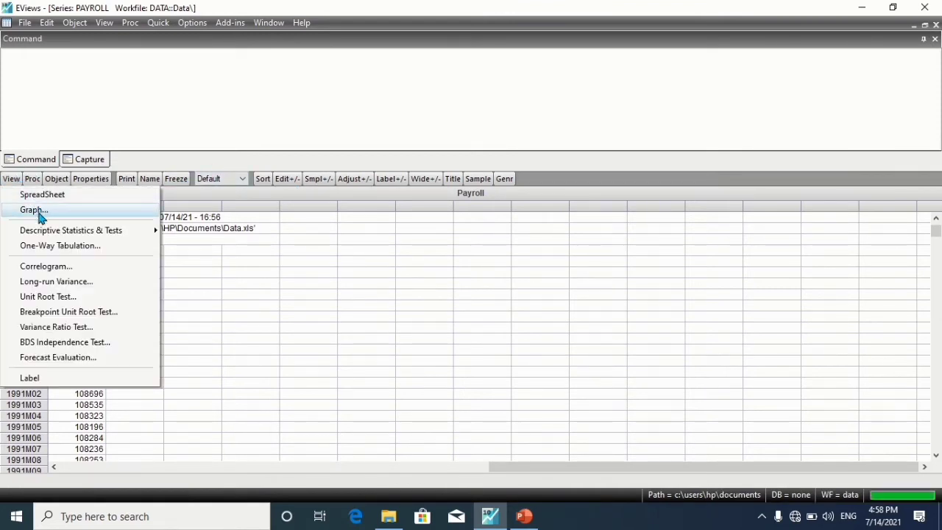
# Show Payroll as a Line & Symbol basic graph.
pyautogui.click(32, 209)
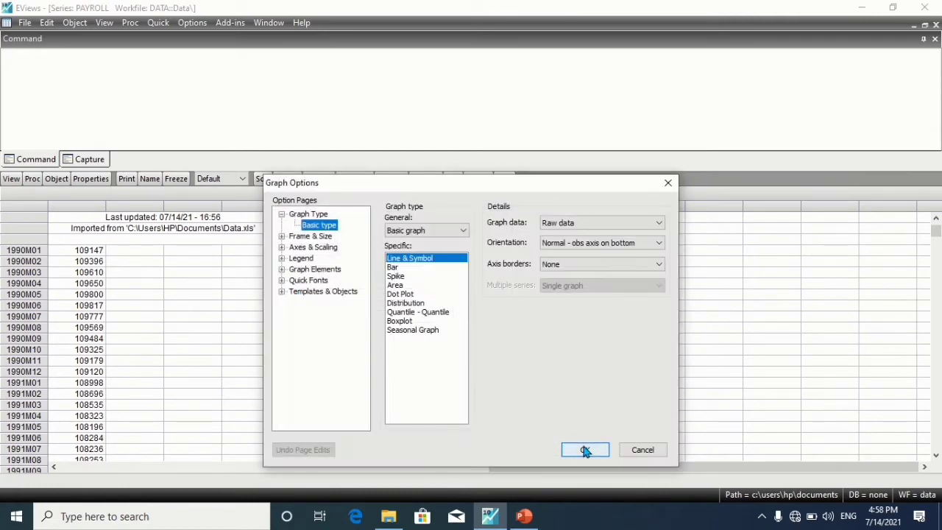
pyautogui.click(584, 450)
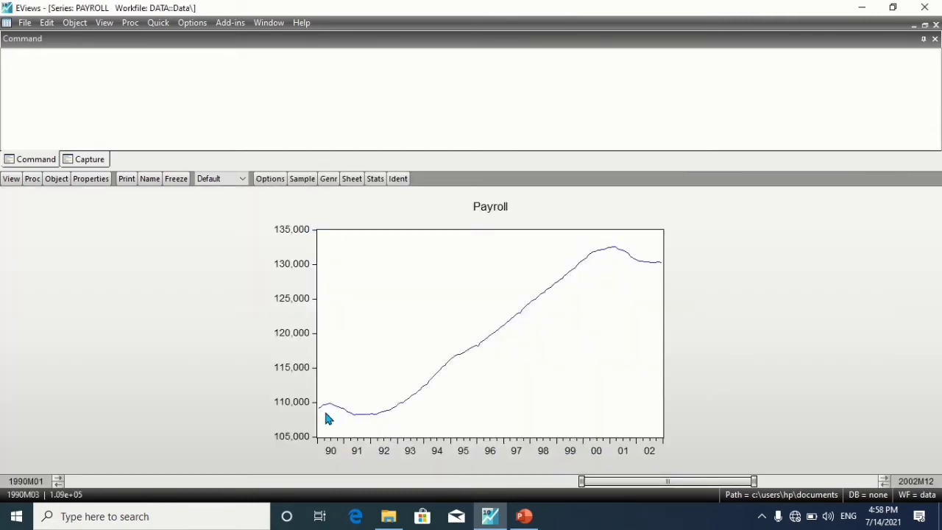
pyautogui.moveTo(370, 412)
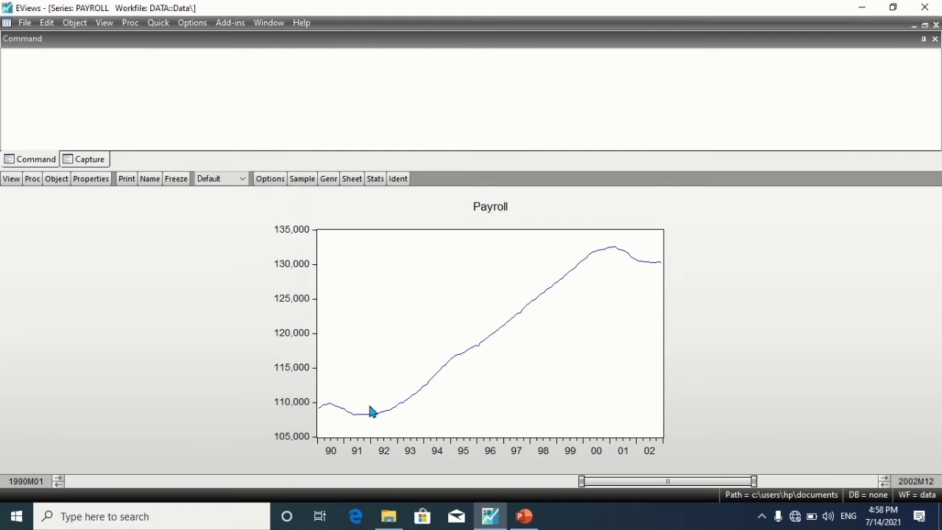
pyautogui.moveTo(665, 277)
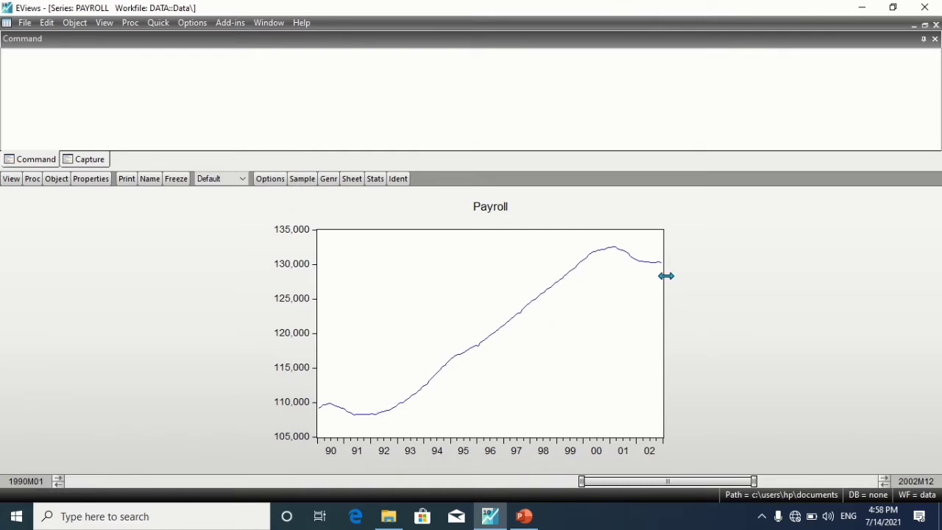
pyautogui.moveTo(400, 253)
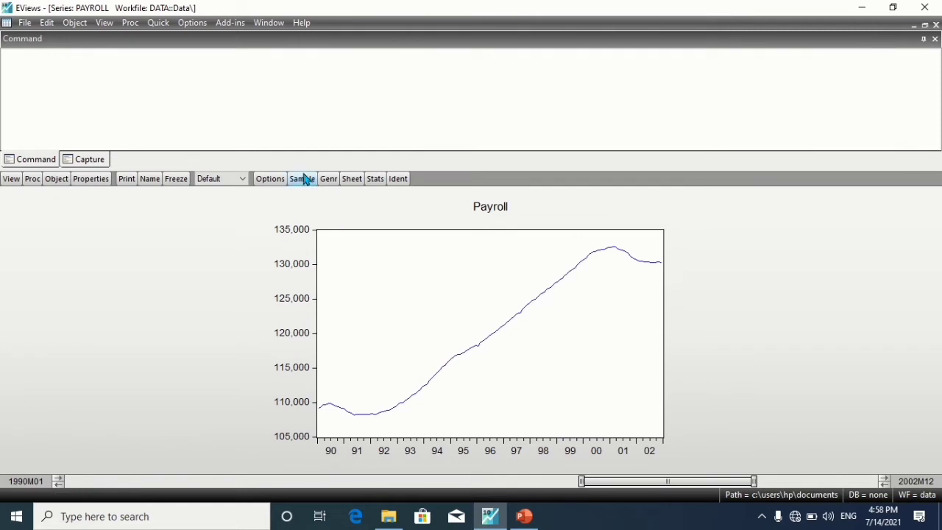
pyautogui.click(302, 178)
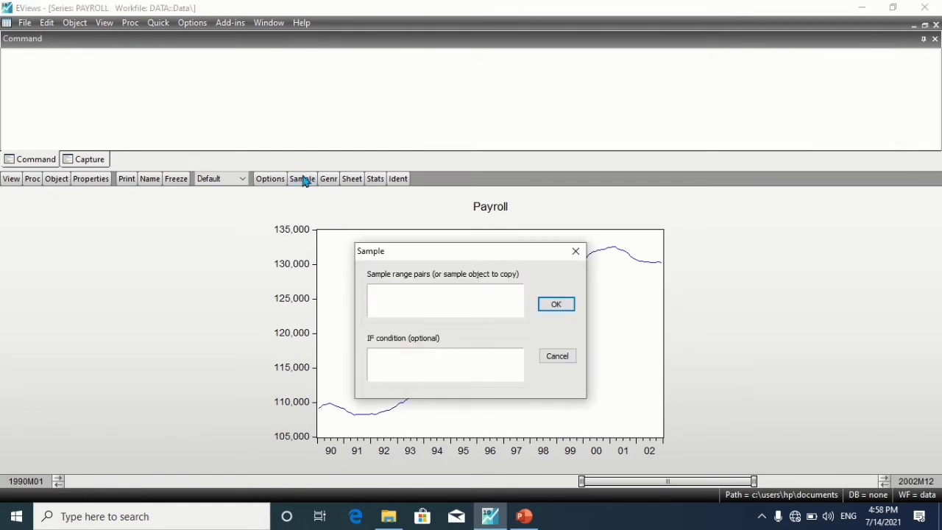
pyautogui.write('@all')
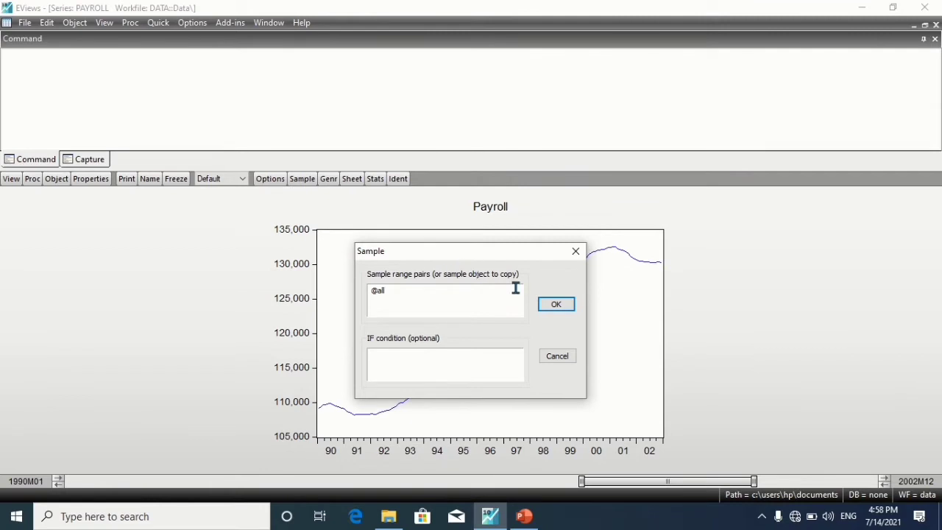
pyautogui.click(556, 303)
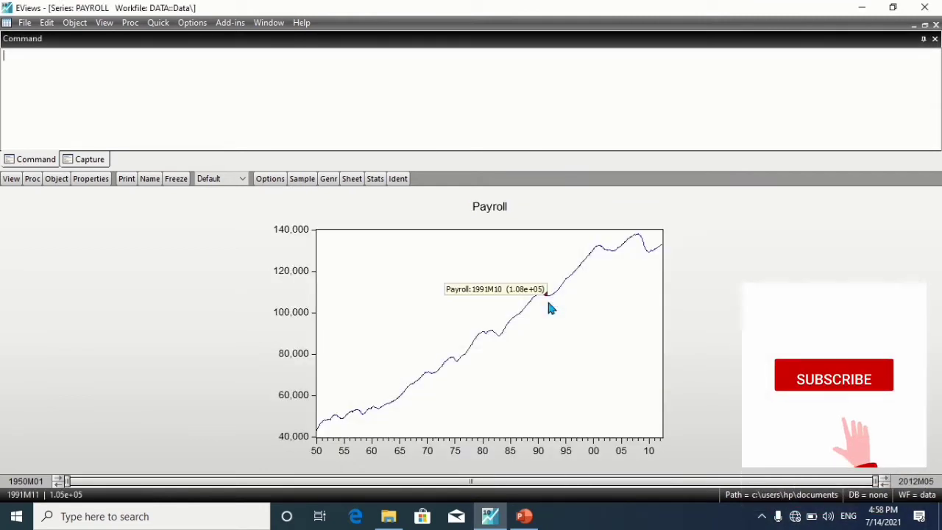
pyautogui.moveTo(838, 80)
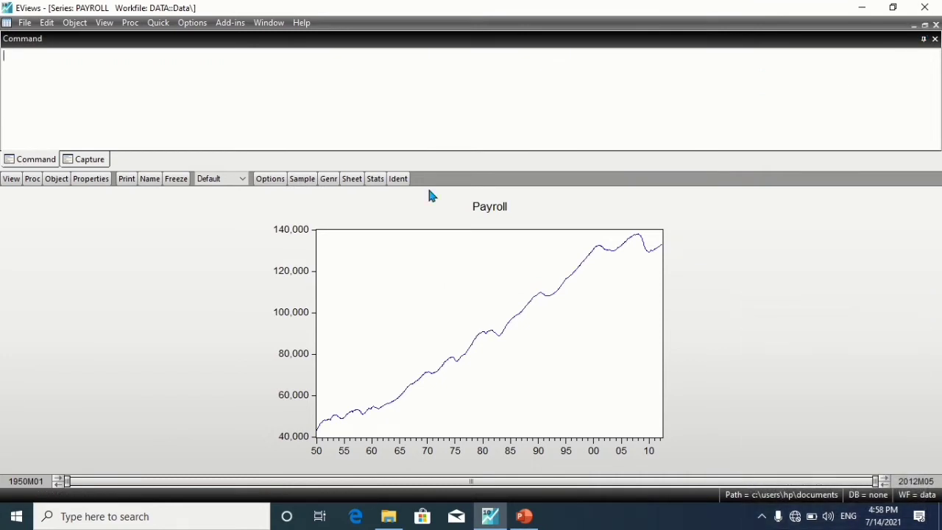
pyautogui.moveTo(318, 204)
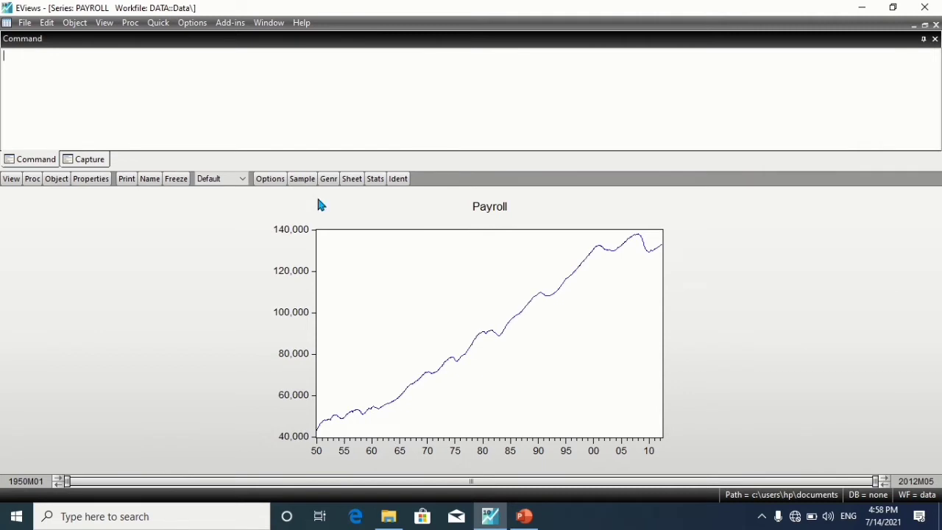
pyautogui.click(302, 178)
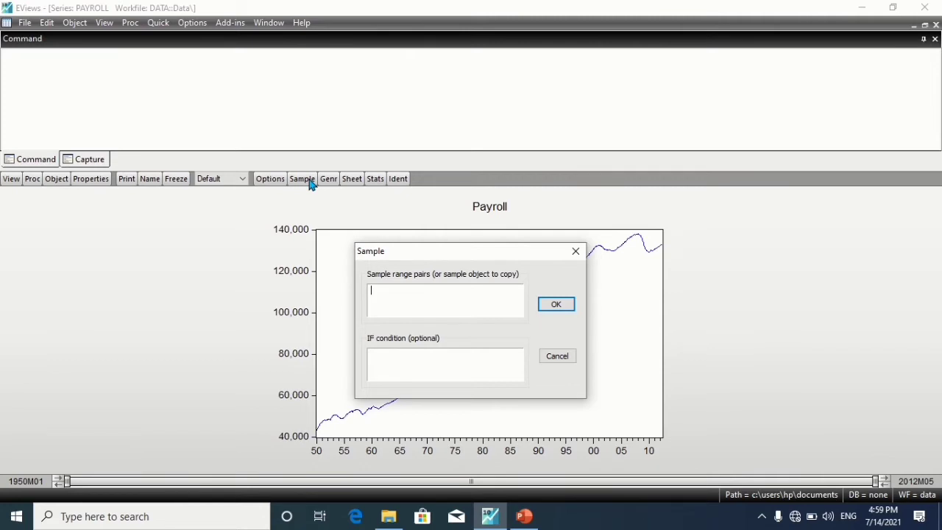
# Enter the range pairs 1960m3 1970m2 and 1992m1 2002m10 and apply them to the graph.
pyautogui.write('1960m')
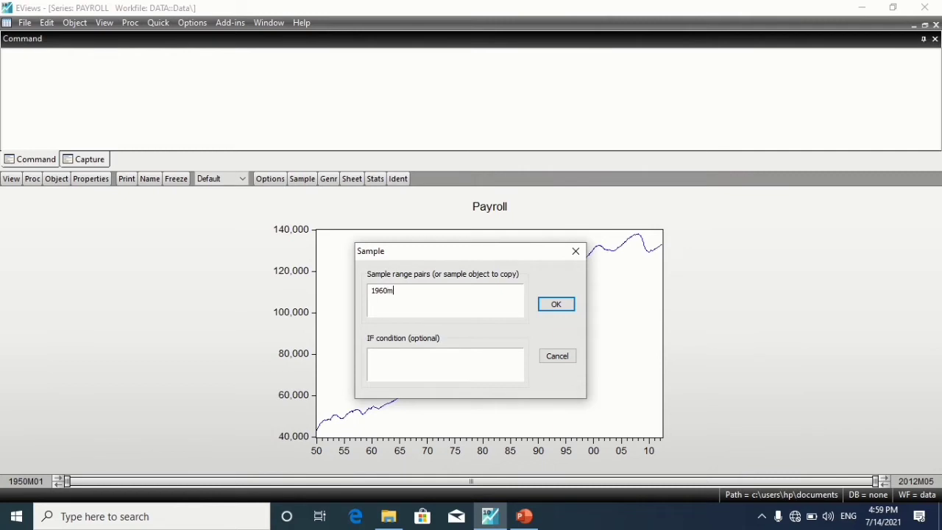
pyautogui.write('3')
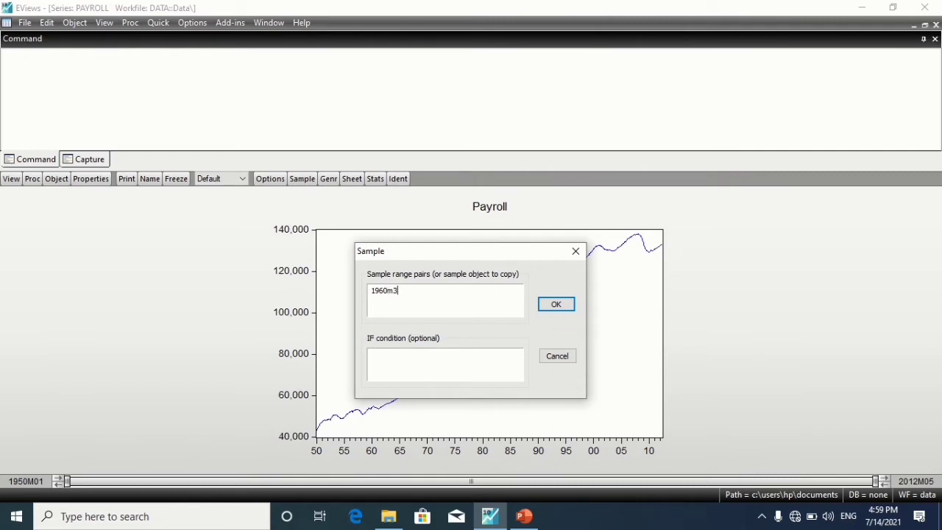
pyautogui.write('2')
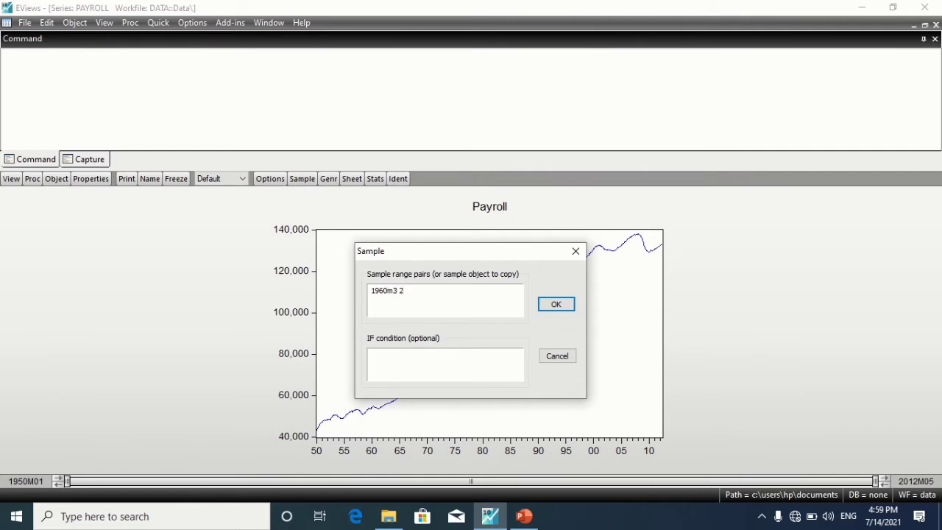
pyautogui.write('1970')
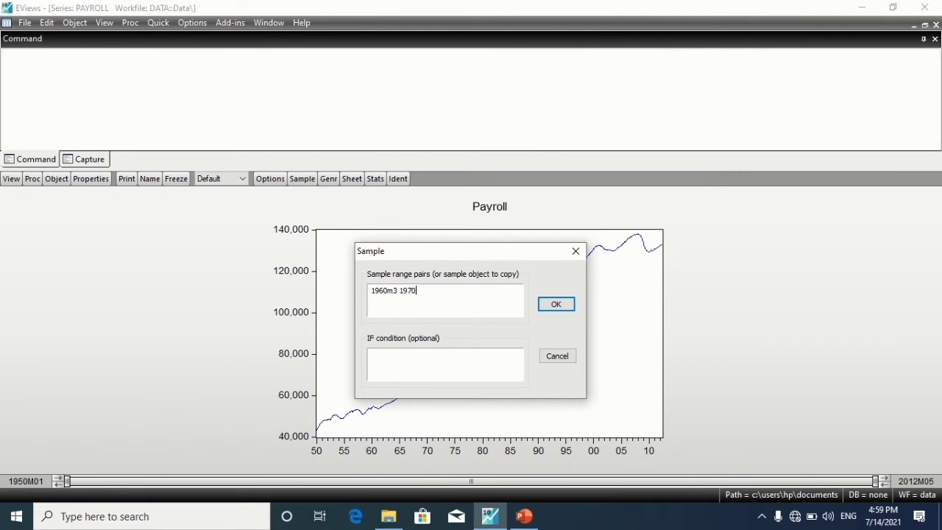
pyautogui.write('m2')
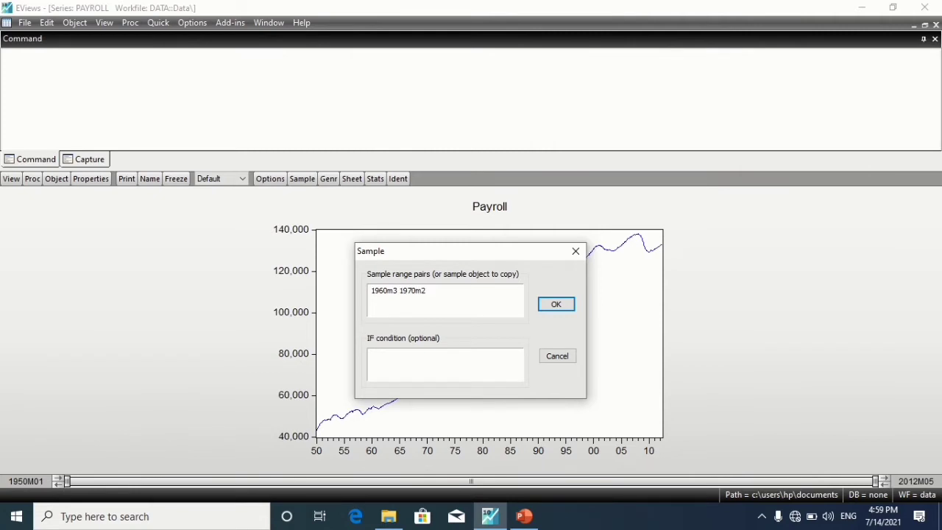
pyautogui.write('1')
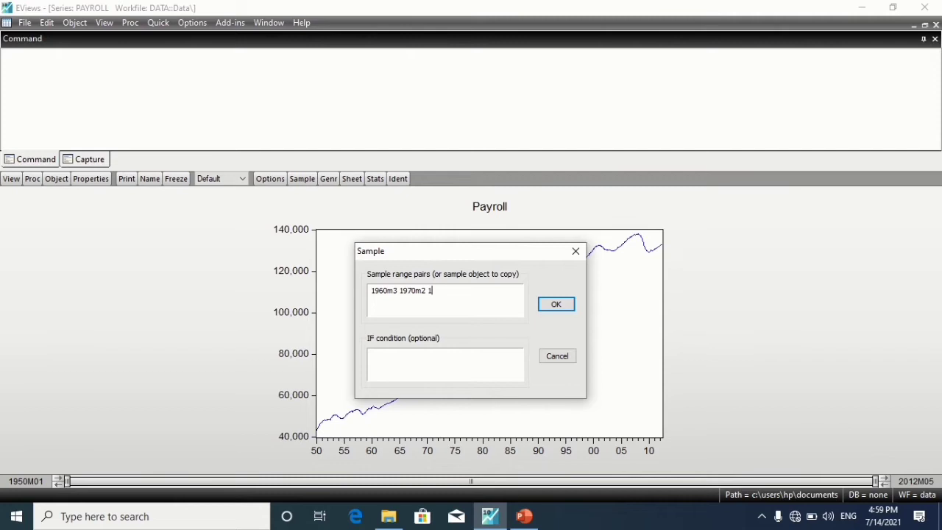
pyautogui.write('992m')
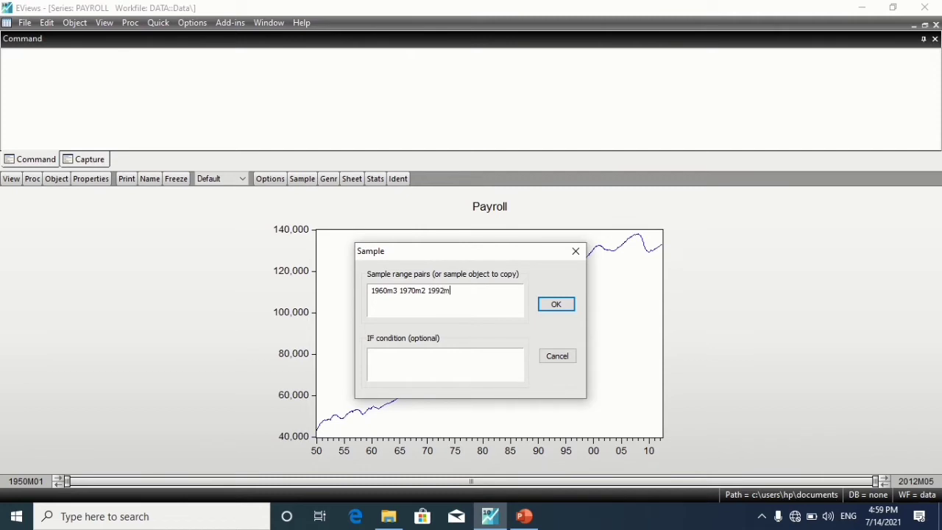
pyautogui.write('1')
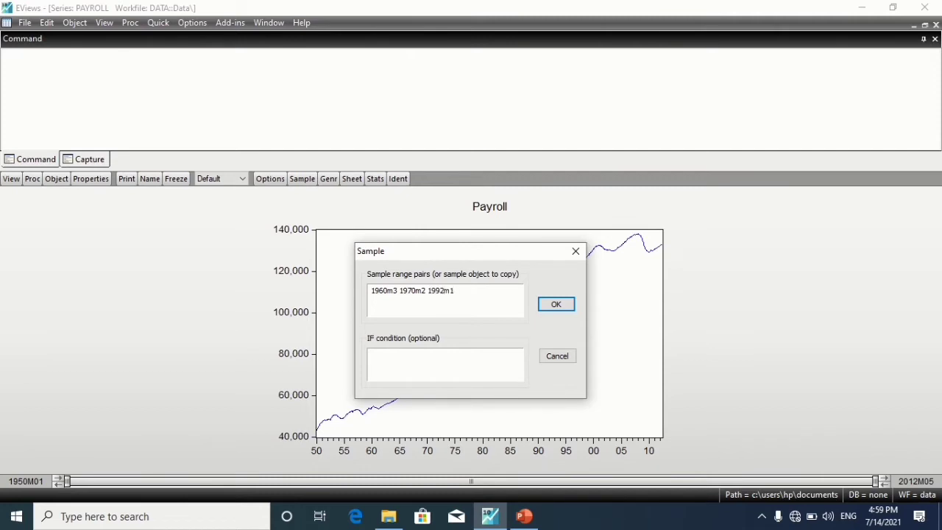
pyautogui.write('2002')
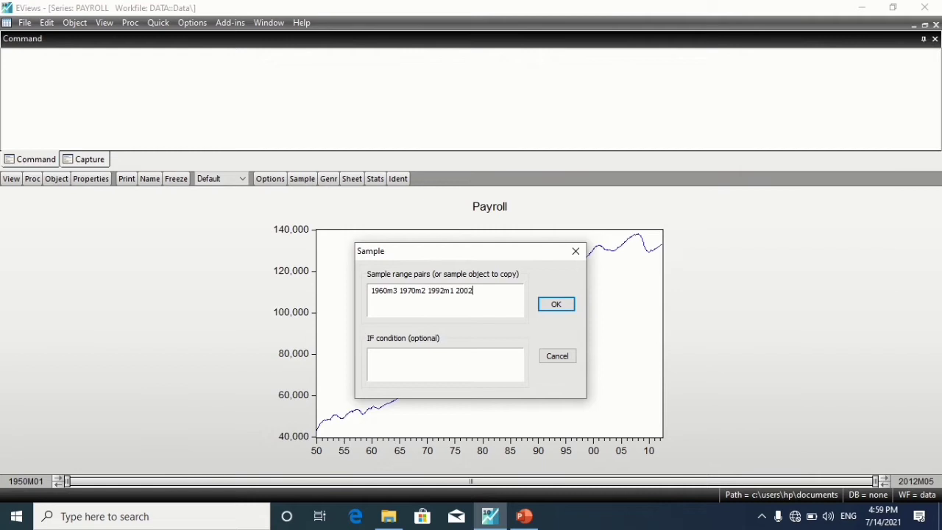
pyautogui.write('m10')
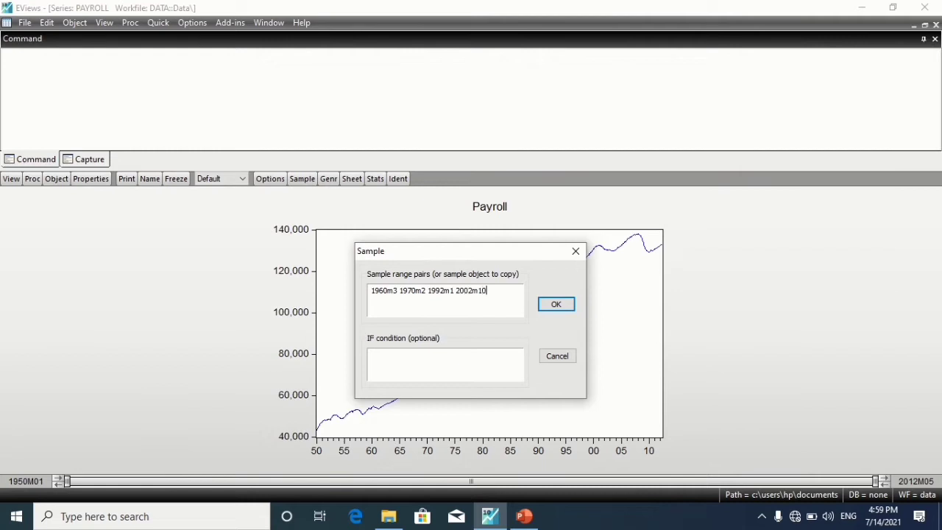
pyautogui.click(556, 303)
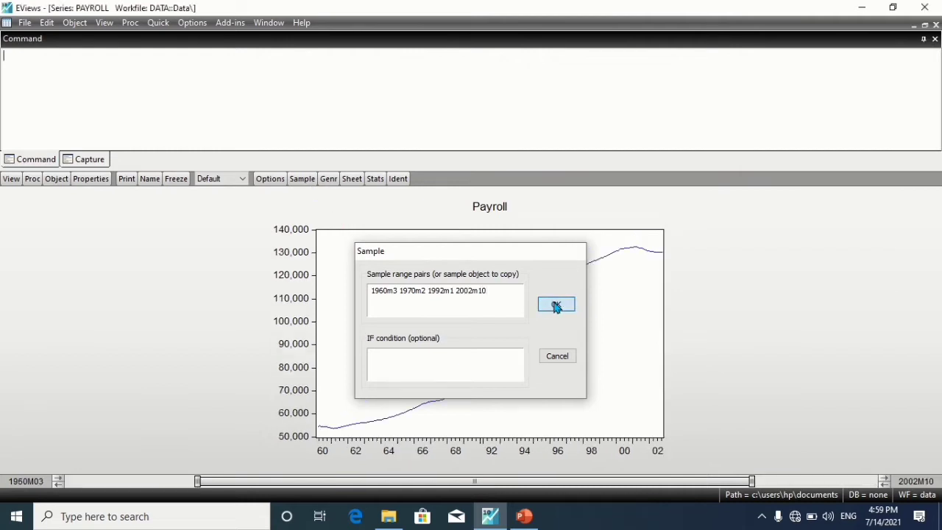
pyautogui.click(557, 304)
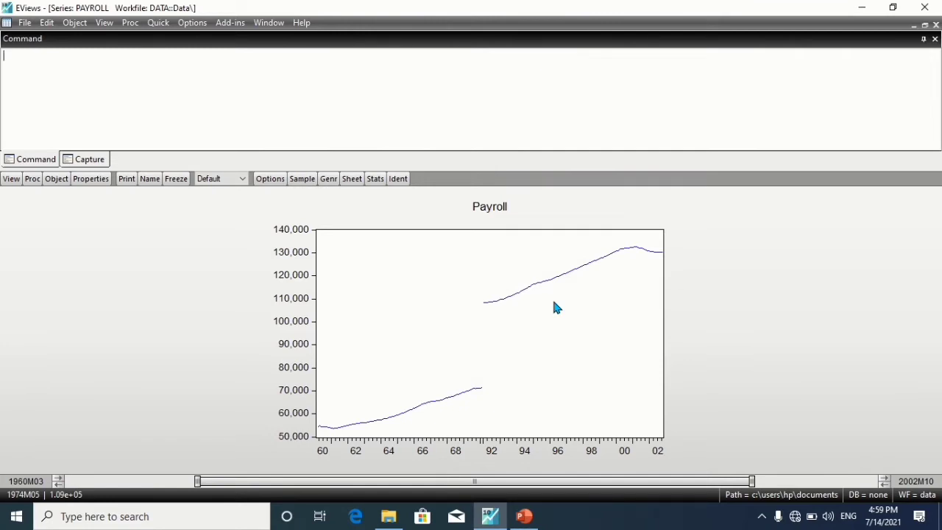
pyautogui.moveTo(512, 315)
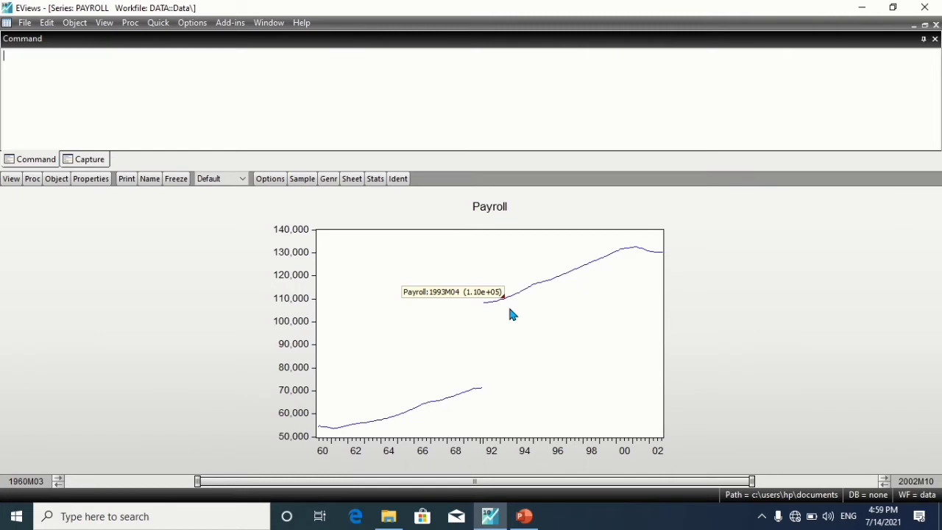
pyautogui.moveTo(302, 178)
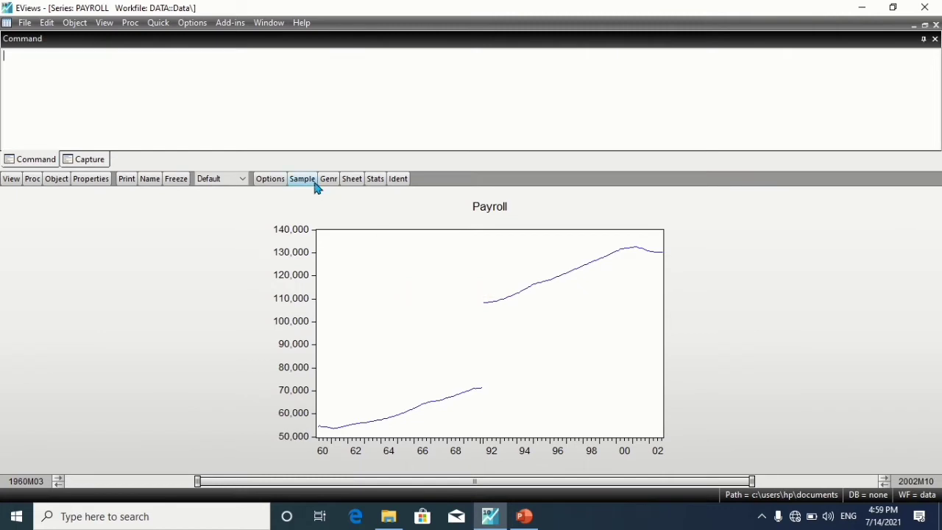
pyautogui.click(302, 178)
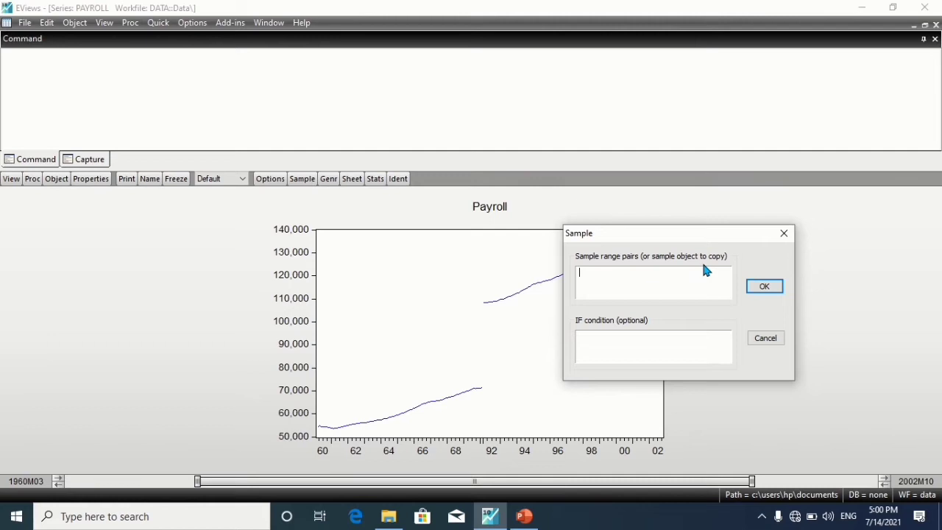
pyautogui.write('@all')
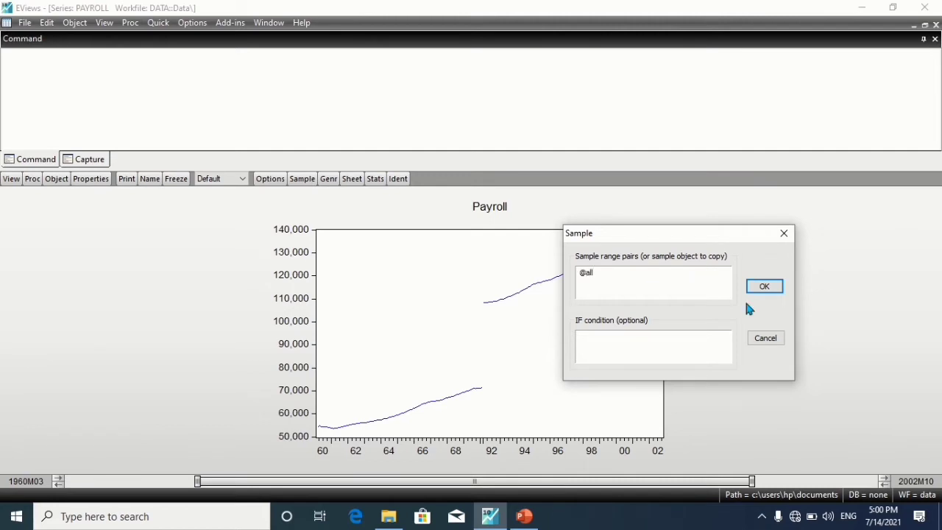
pyautogui.click(765, 285)
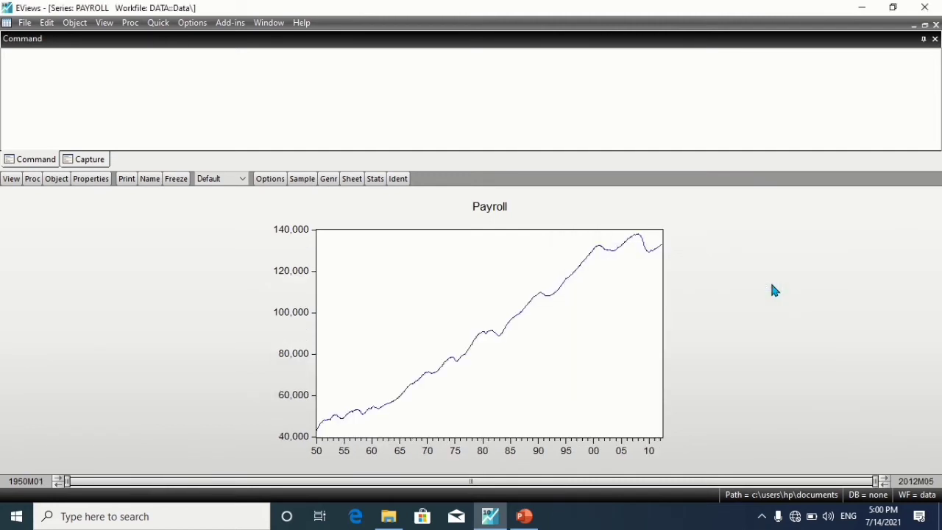
pyautogui.moveTo(874, 211)
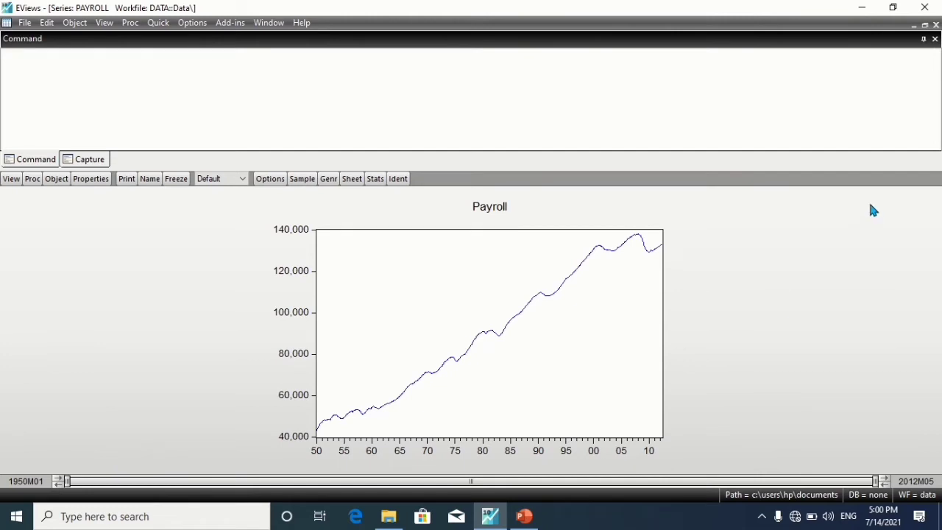
pyautogui.moveTo(896, 182)
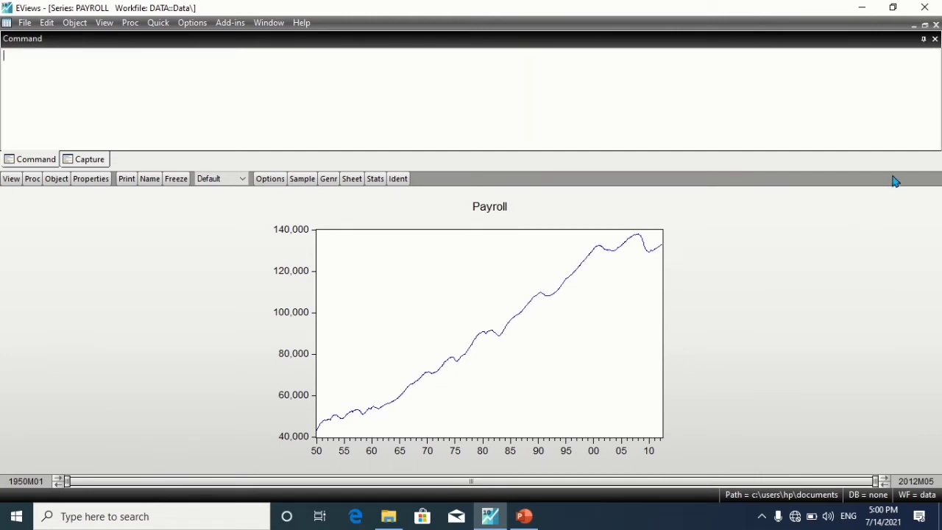
pyautogui.moveTo(852, 174)
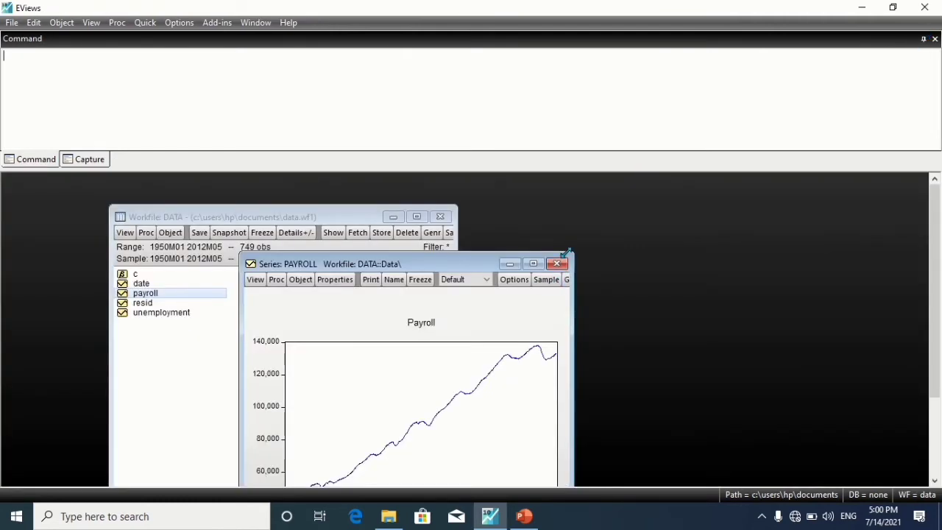
# Close the payroll workfile.
pyautogui.click(556, 263)
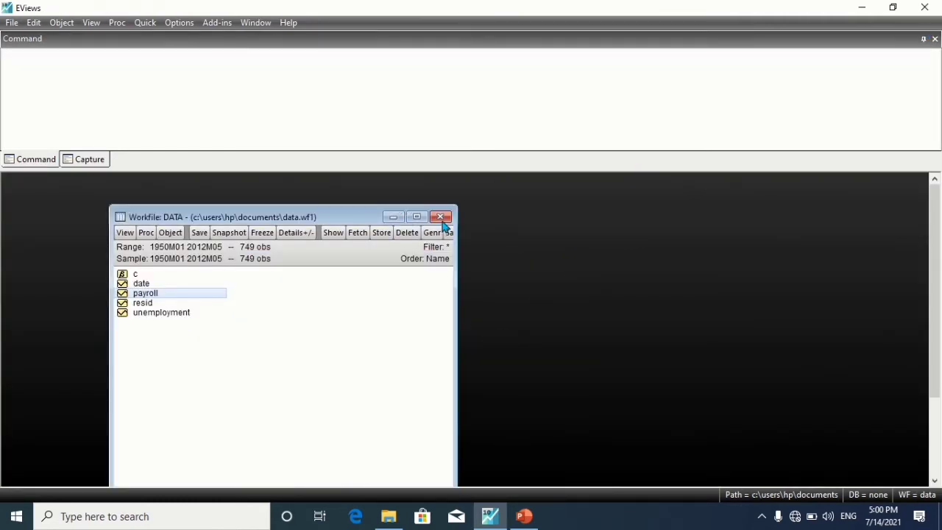
pyautogui.click(442, 216)
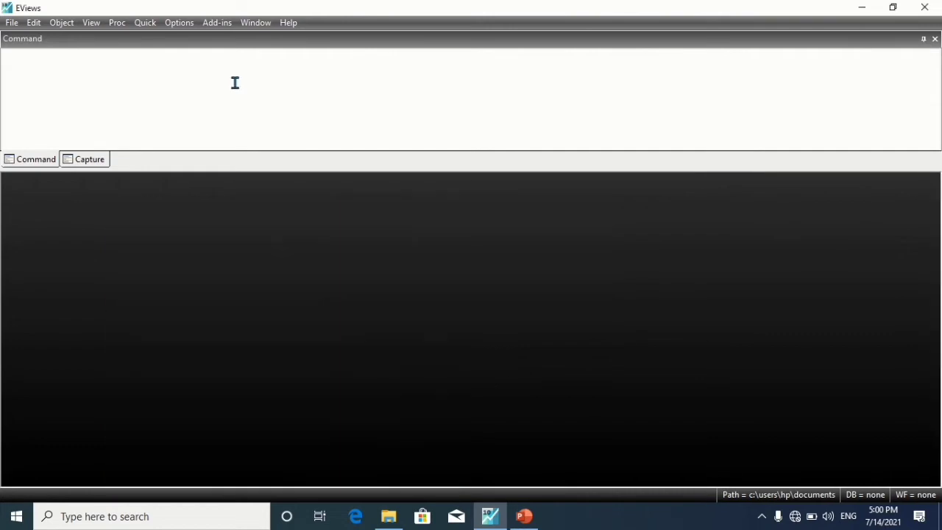
# Open the state-level spreadsheet as a new workfile without linking to its source.
pyautogui.click(12, 22)
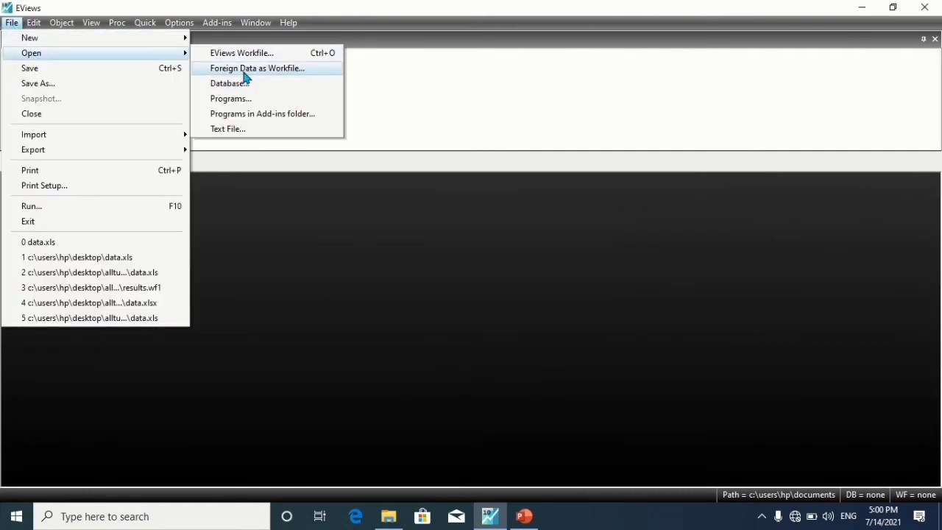
pyautogui.click(256, 67)
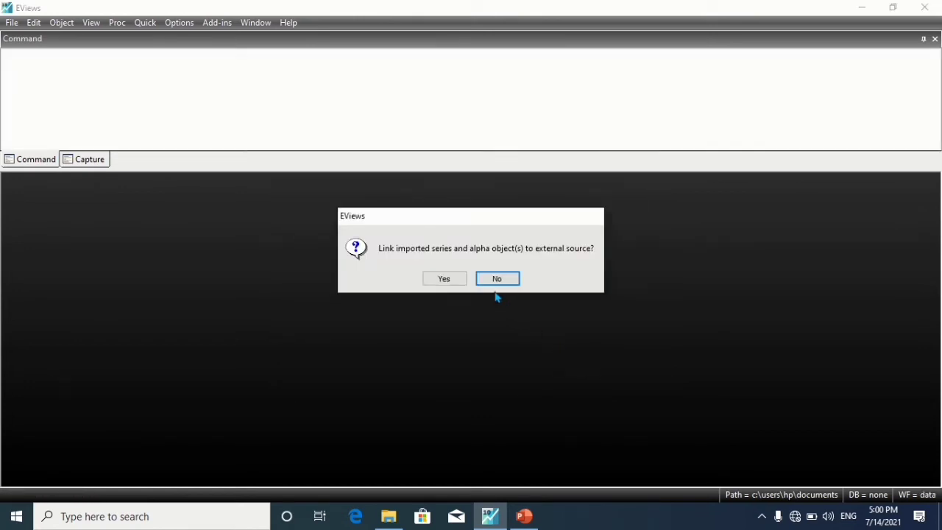
pyautogui.click(497, 278)
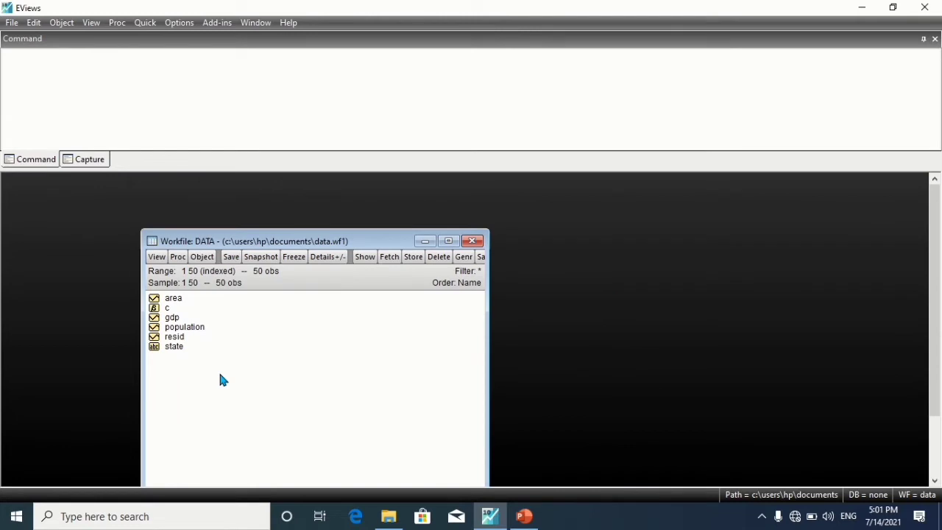
pyautogui.moveTo(200, 326)
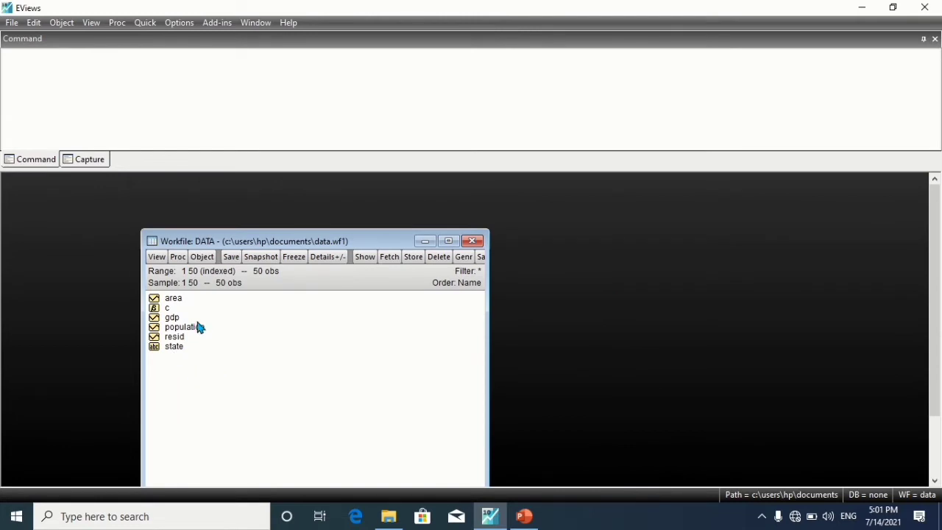
# Open the gdp series spreadsheet and maximize it.
pyautogui.doubleClick(171, 318)
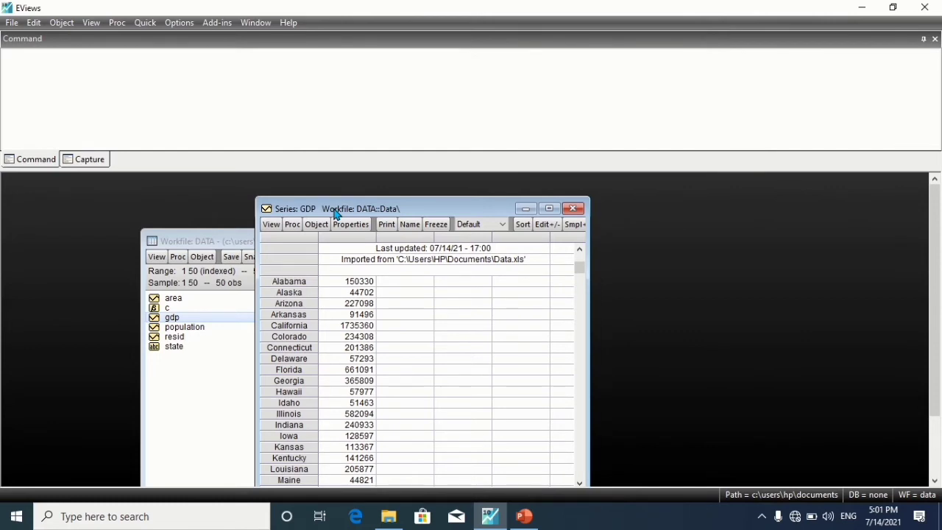
pyautogui.moveTo(301, 379)
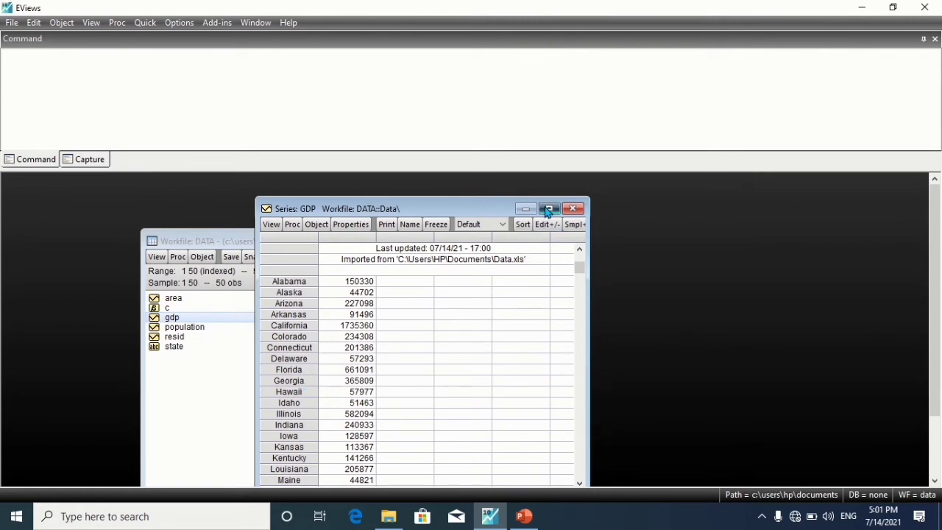
pyautogui.click(549, 209)
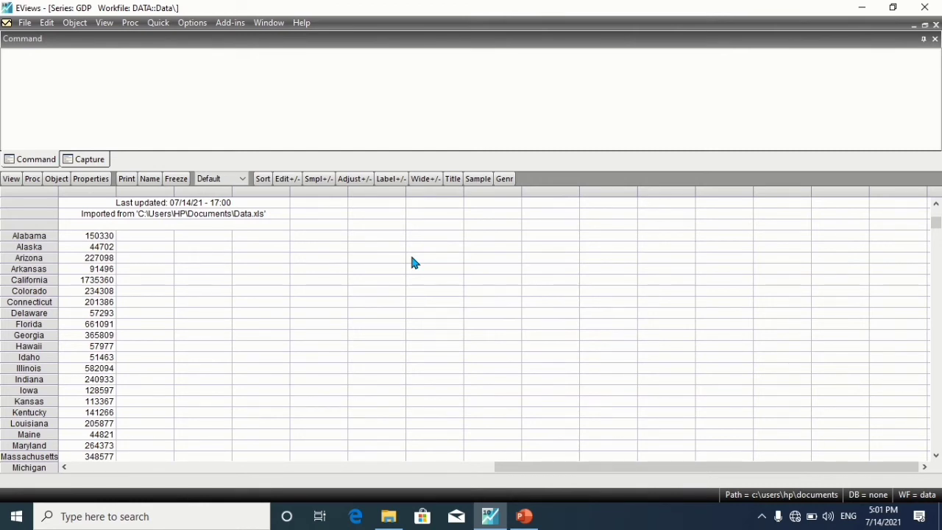
# Set the GDP series sample to observations 3 through 11.
pyautogui.click(477, 178)
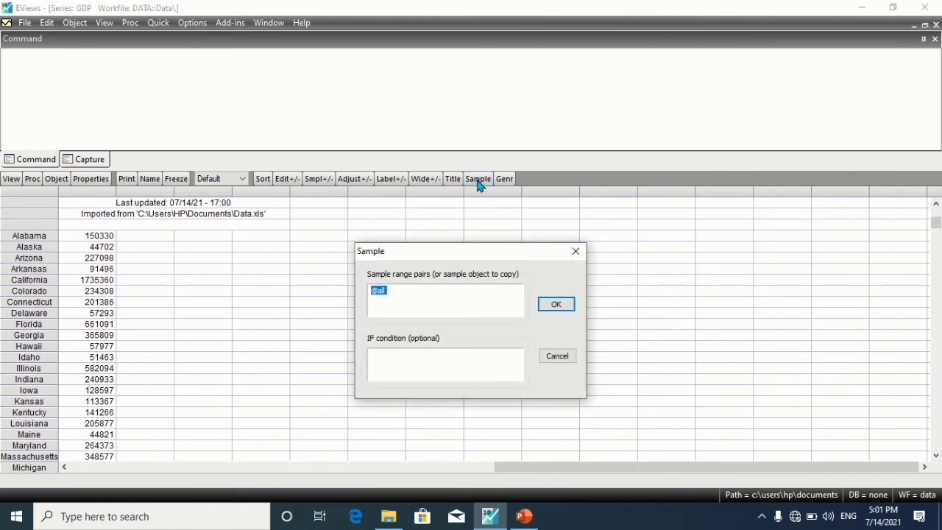
pyautogui.write('3')
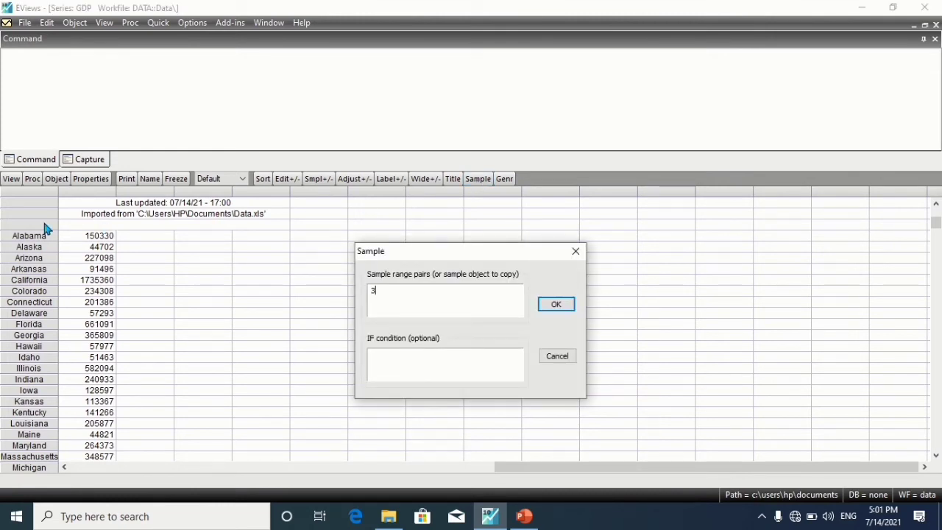
pyautogui.moveTo(88, 259)
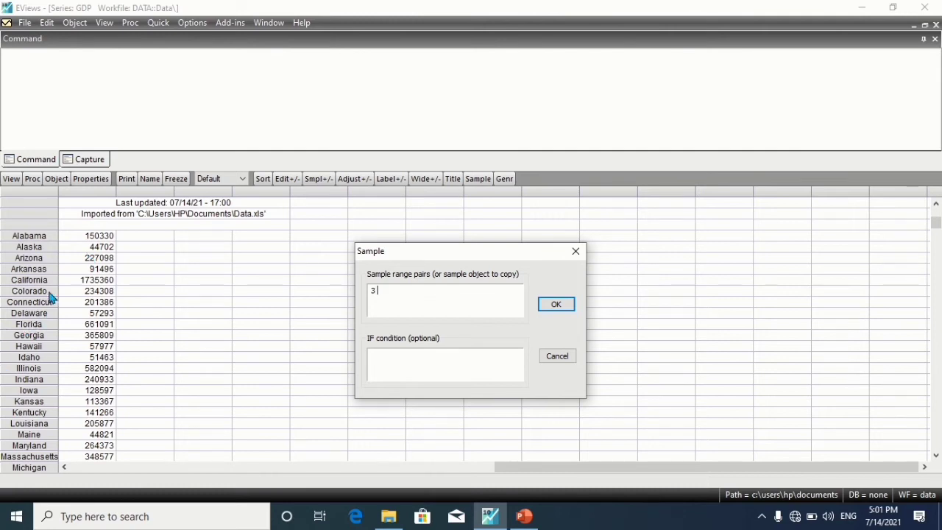
pyautogui.moveTo(66, 303)
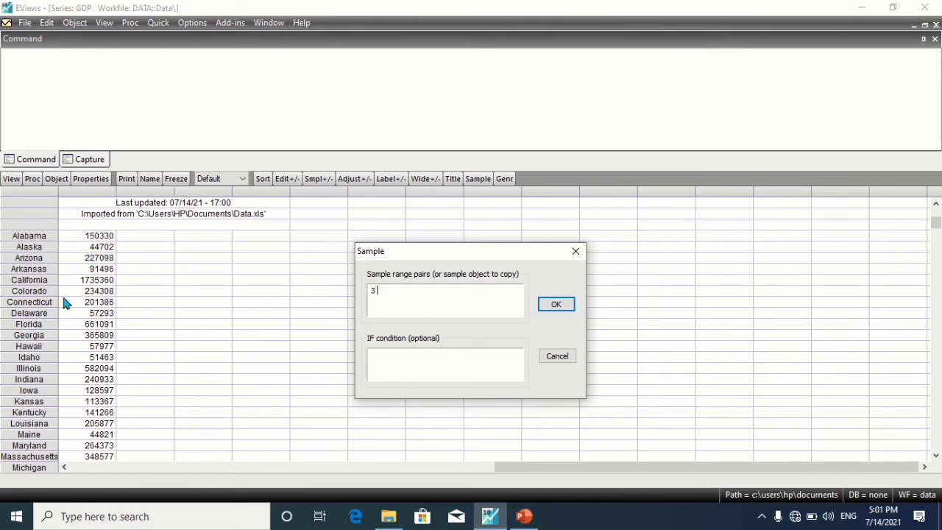
pyautogui.moveTo(130, 342)
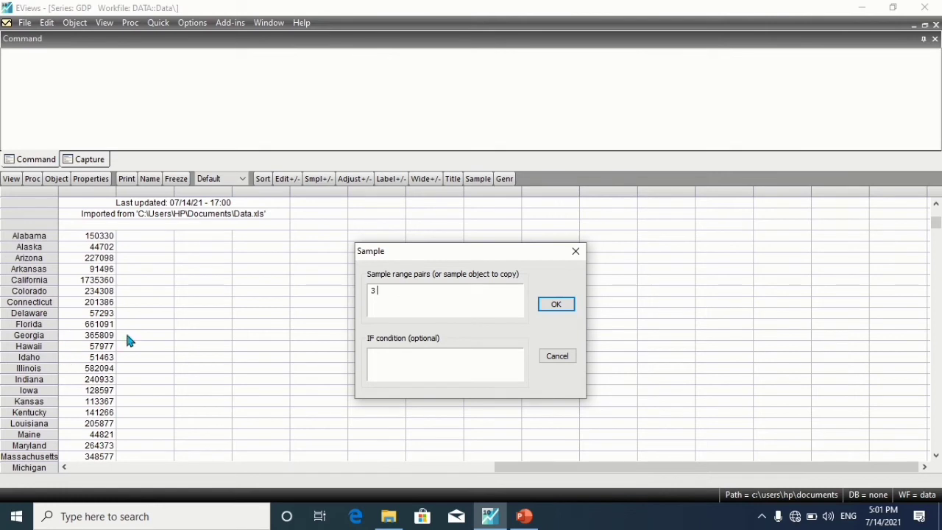
pyautogui.write('11')
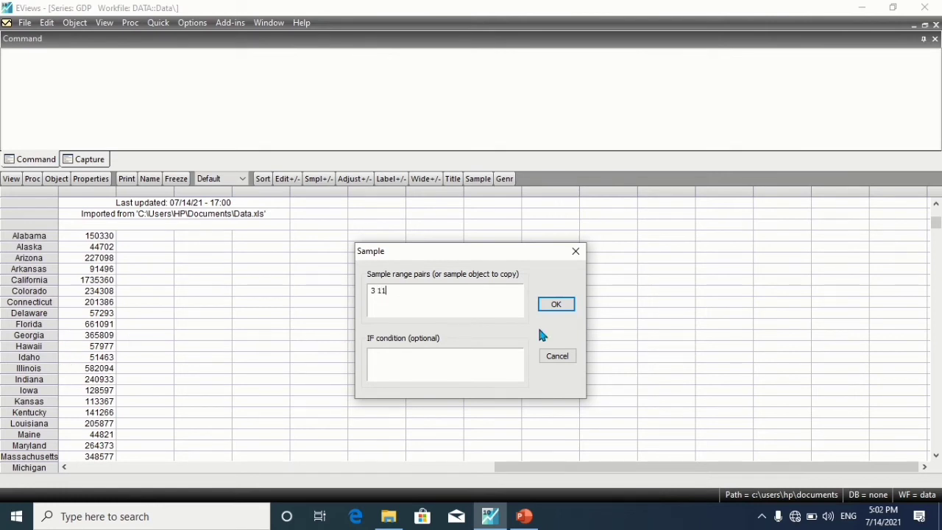
pyautogui.click(556, 303)
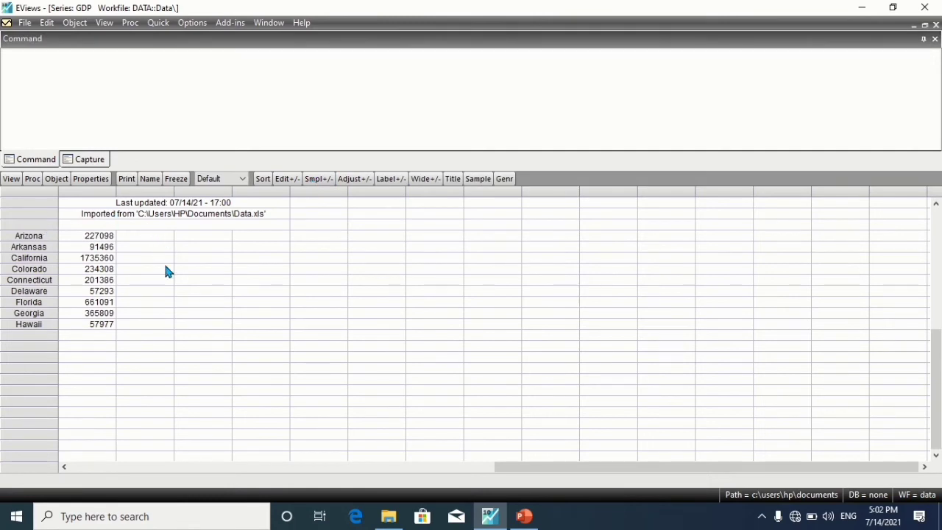
pyautogui.moveTo(162, 341)
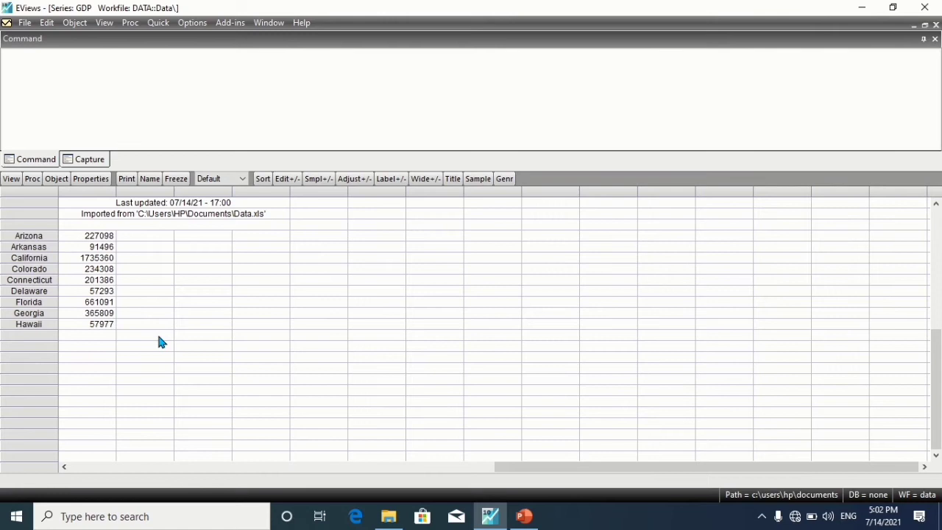
pyautogui.moveTo(434, 248)
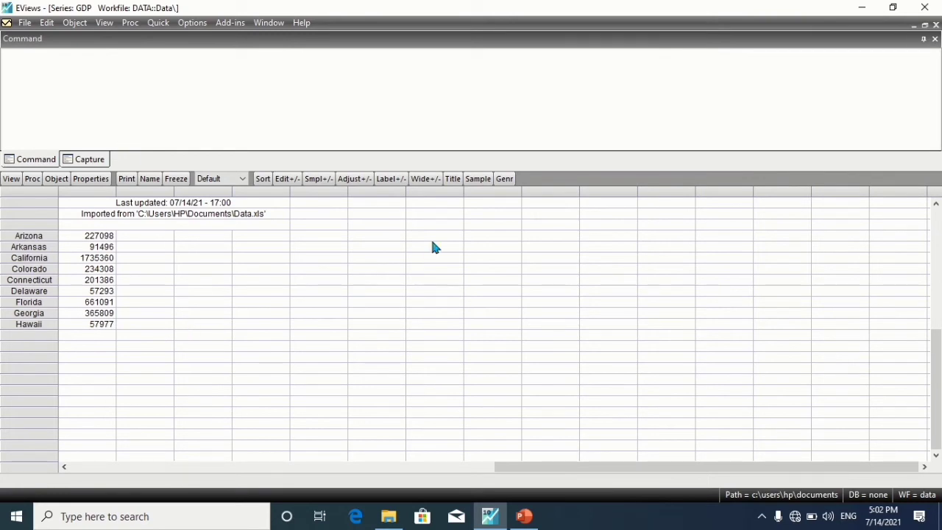
pyautogui.moveTo(901, 32)
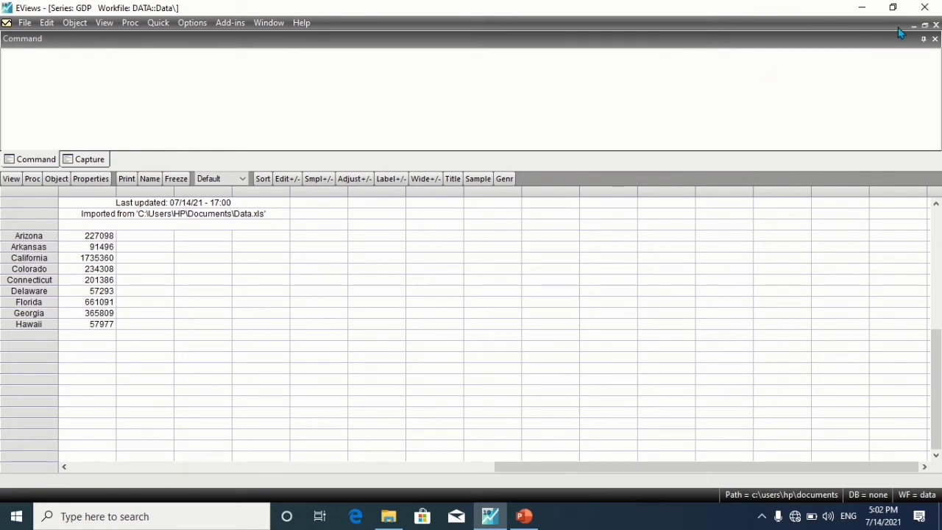
# Restore the GDP series window to normal size and close it.
pyautogui.click(922, 38)
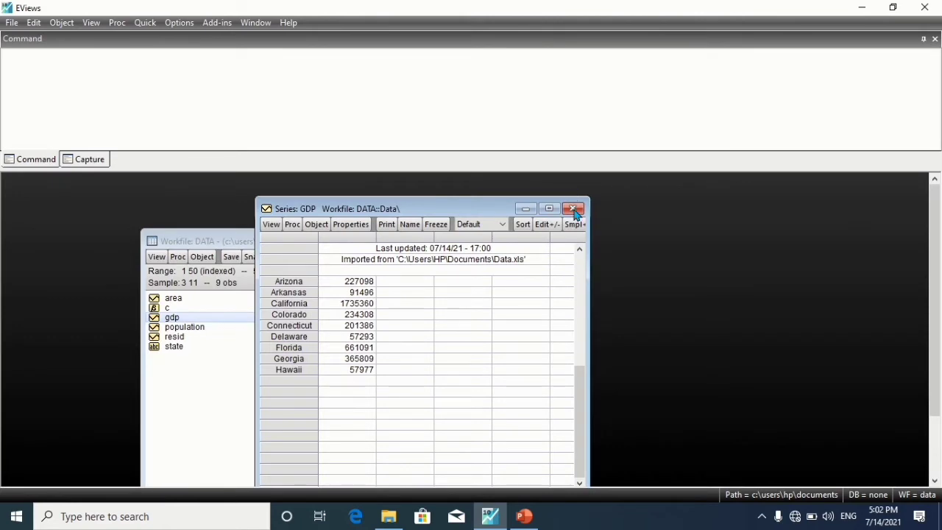
pyautogui.click(577, 209)
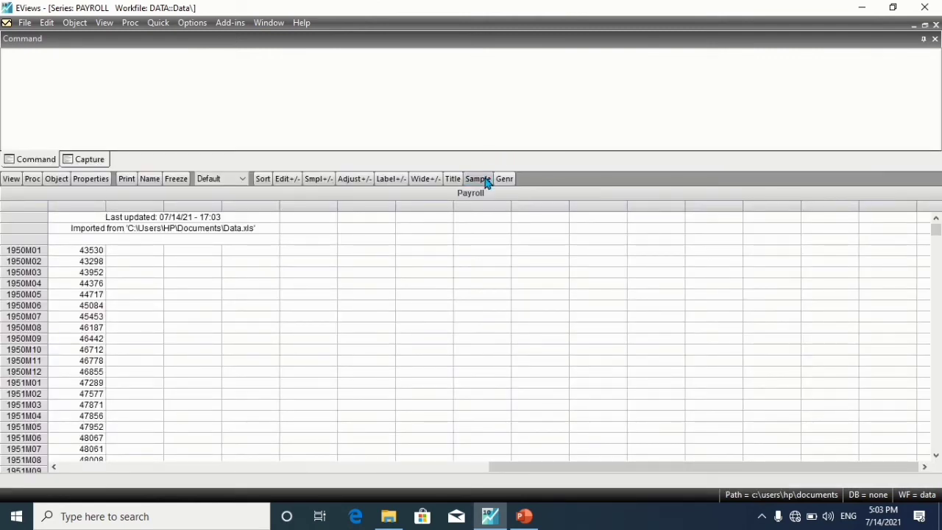
pyautogui.click(476, 178)
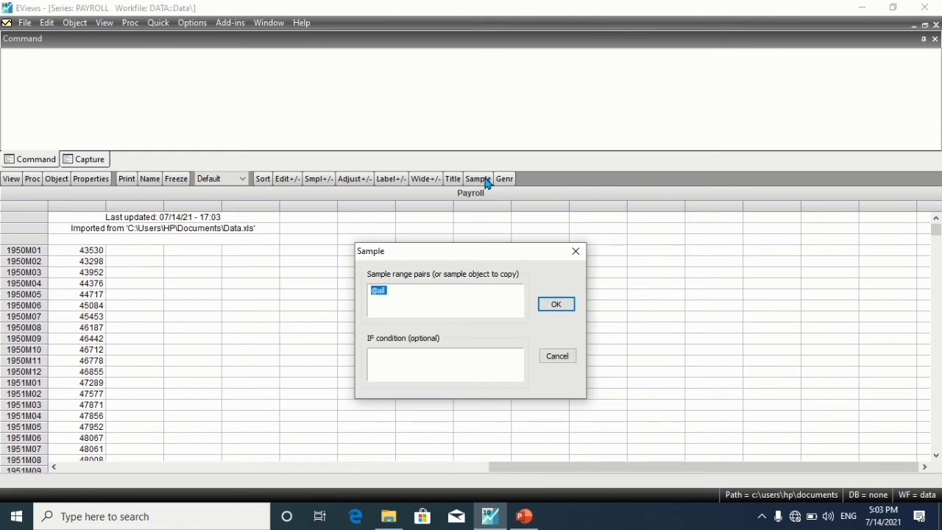
pyautogui.write('@fi')
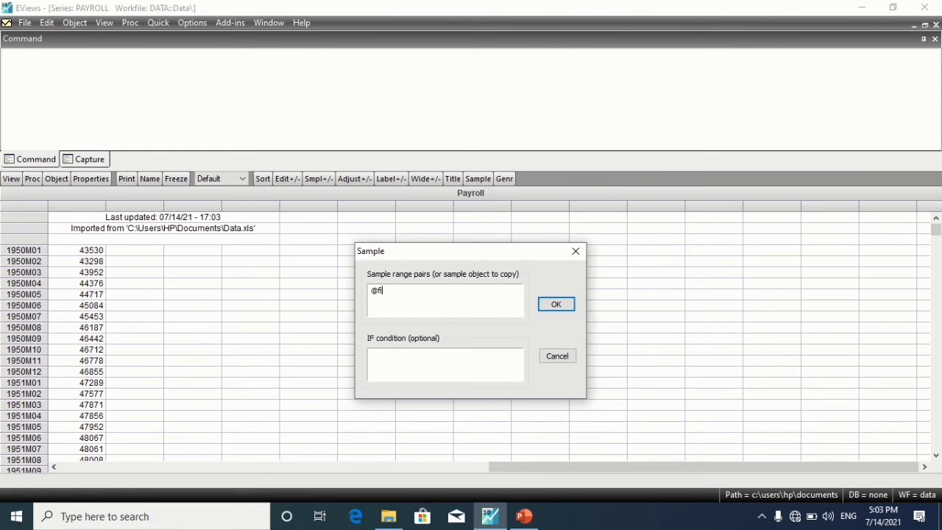
pyautogui.write('rst')
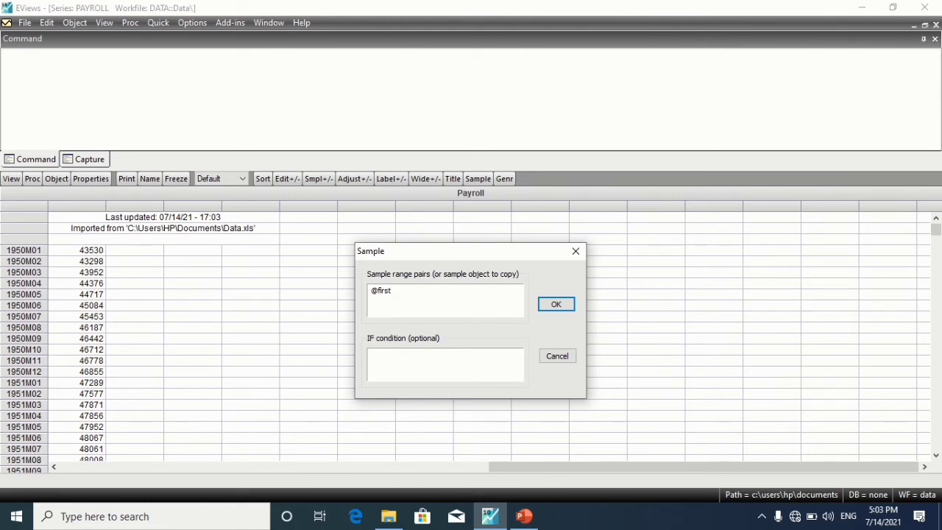
pyautogui.write('199')
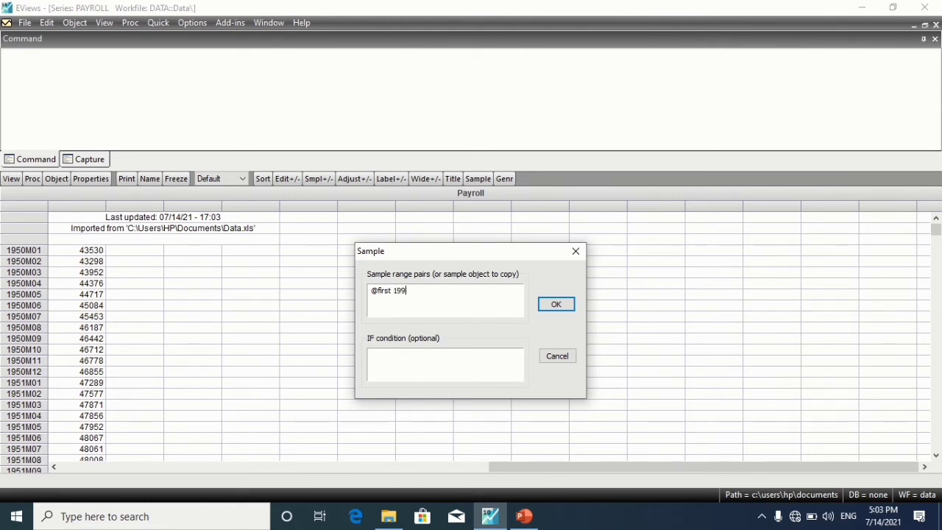
pyautogui.write('0m')
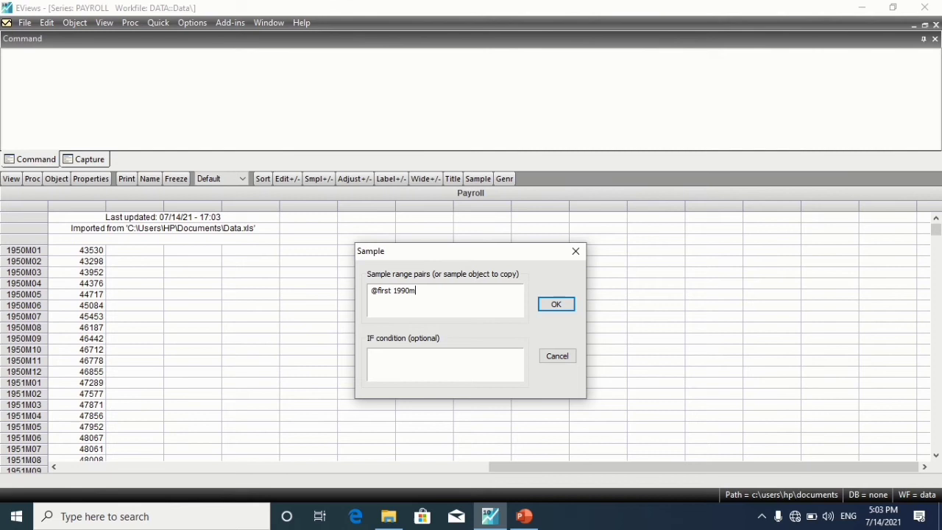
pyautogui.write('2')
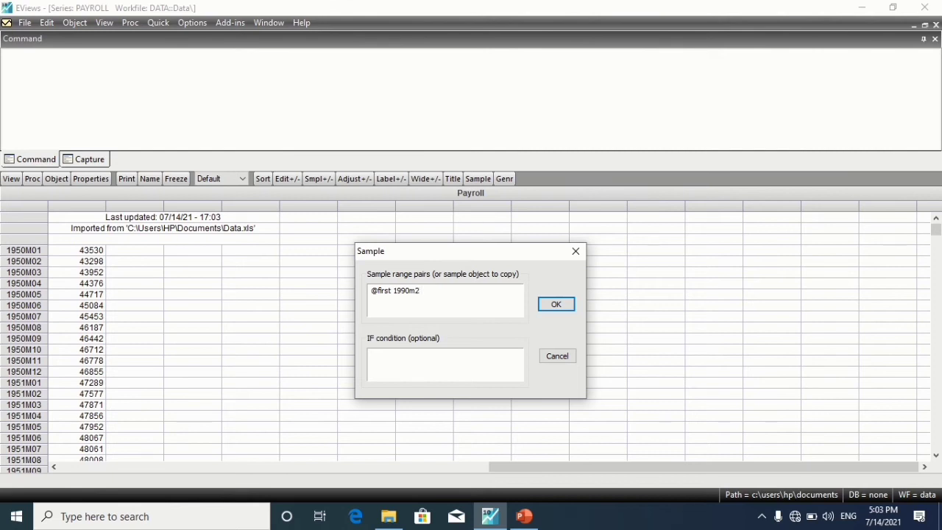
pyautogui.write('2')
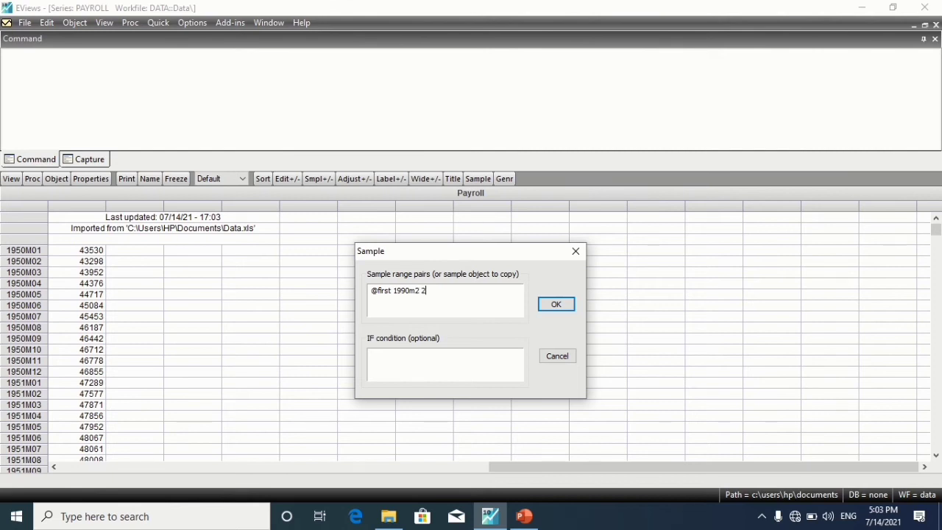
pyautogui.write('005')
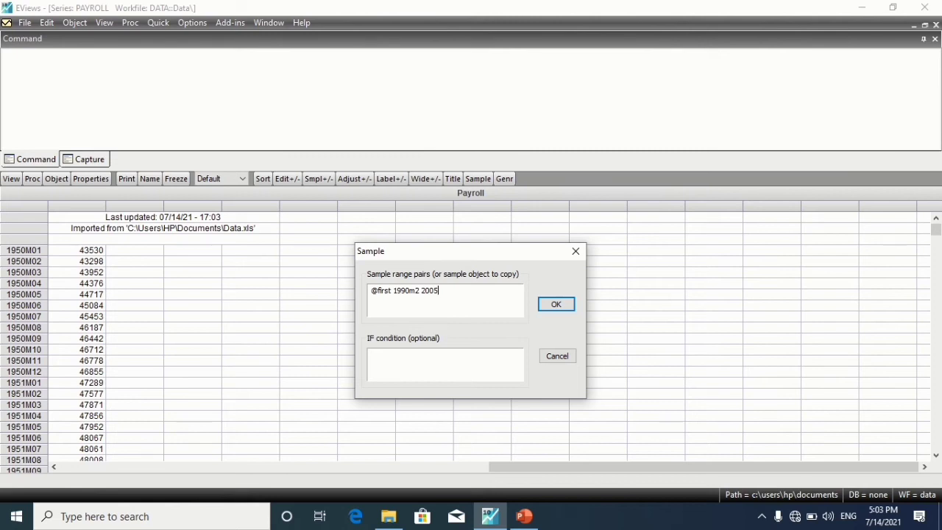
pyautogui.write('m1')
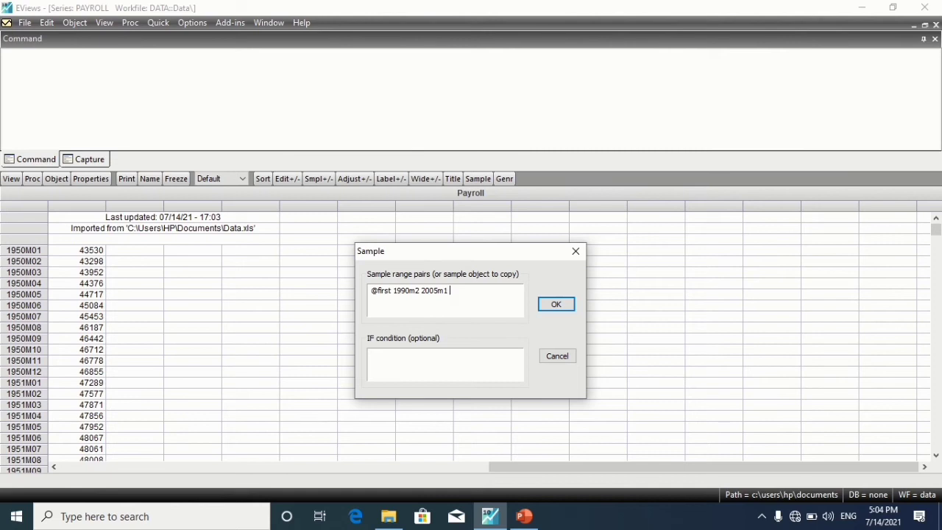
pyautogui.write('@la')
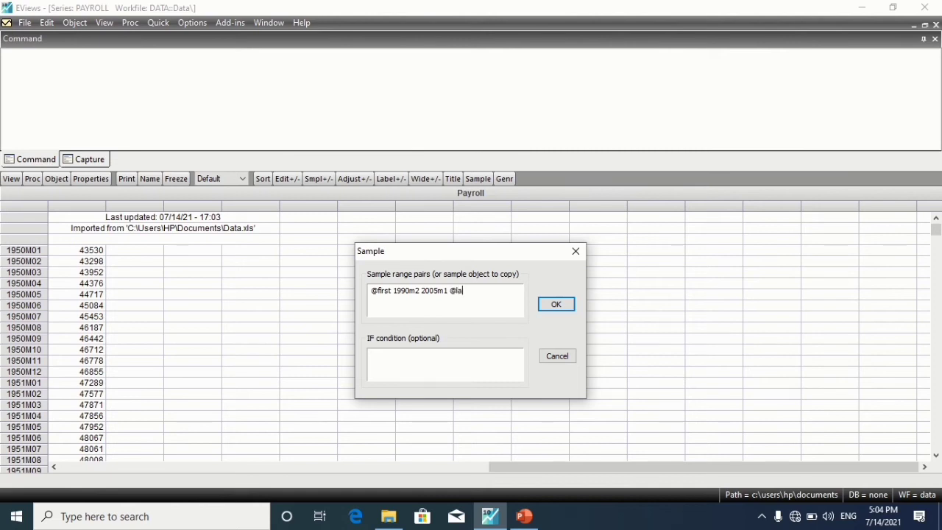
pyautogui.write('st')
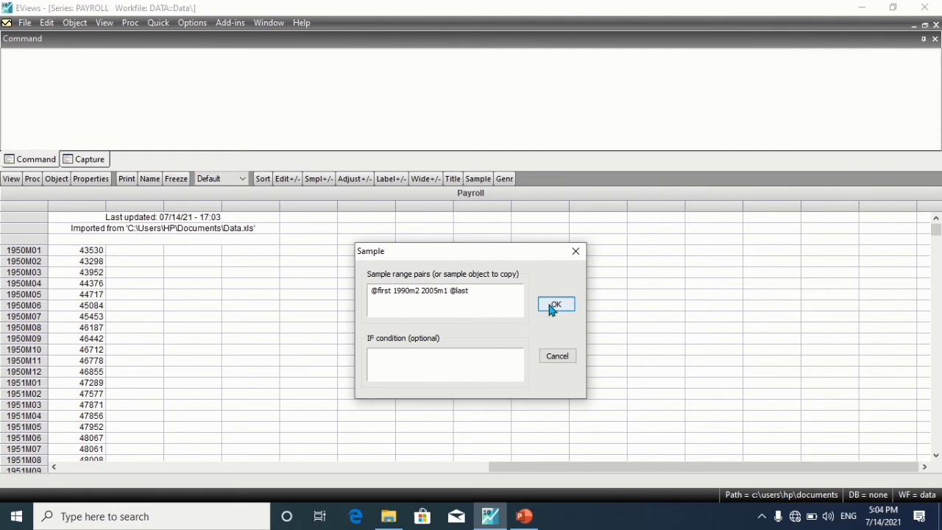
pyautogui.click(555, 303)
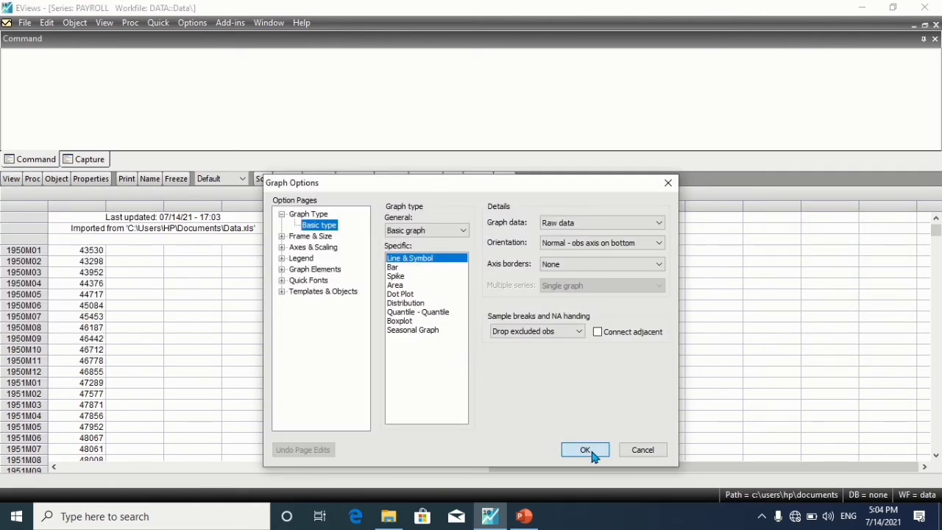
# Plot Payroll as a Line & Symbol graph, then review the split sample beside it and keep it.
pyautogui.click(585, 450)
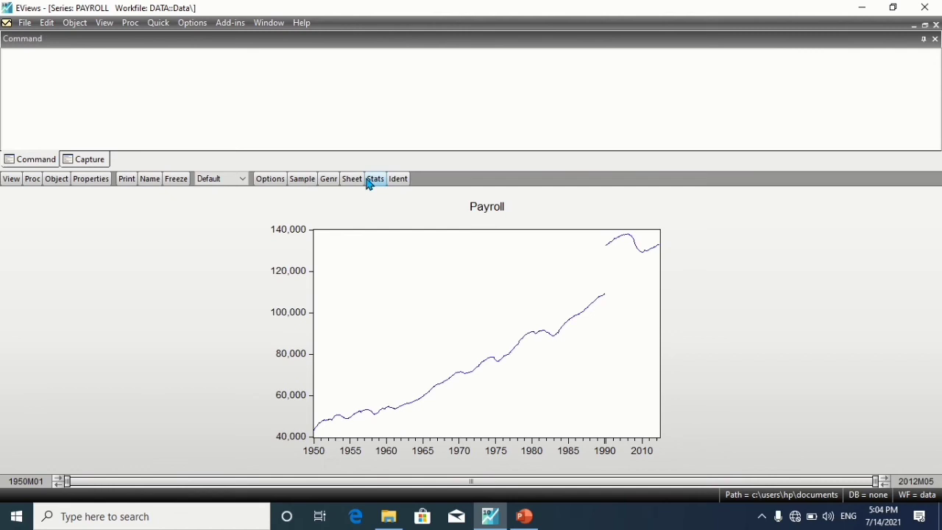
pyautogui.click(300, 178)
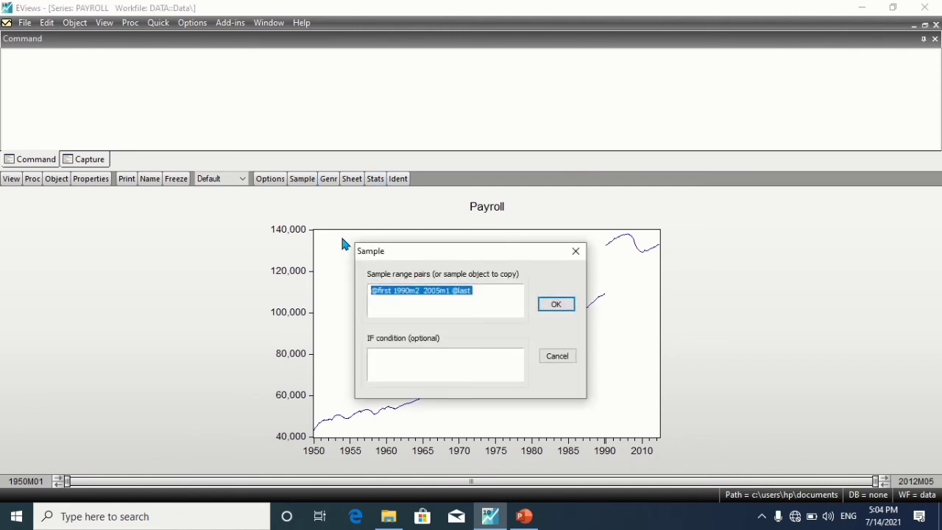
pyautogui.moveTo(471, 250); pyautogui.dragTo(626, 250)
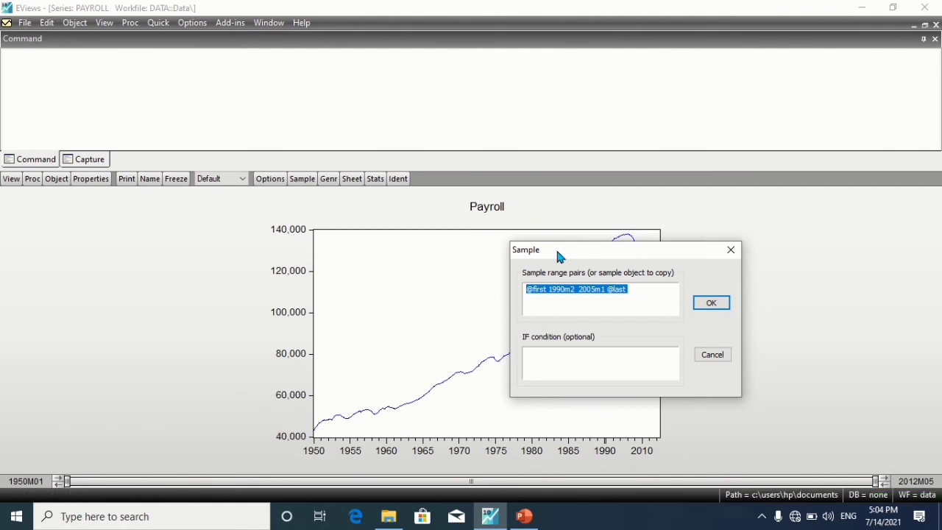
pyautogui.moveTo(582, 315)
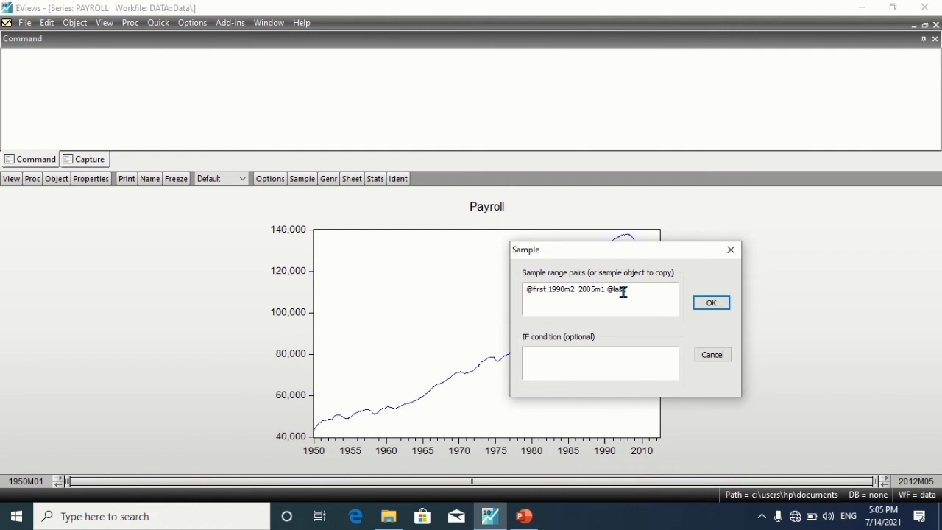
pyautogui.click(709, 303)
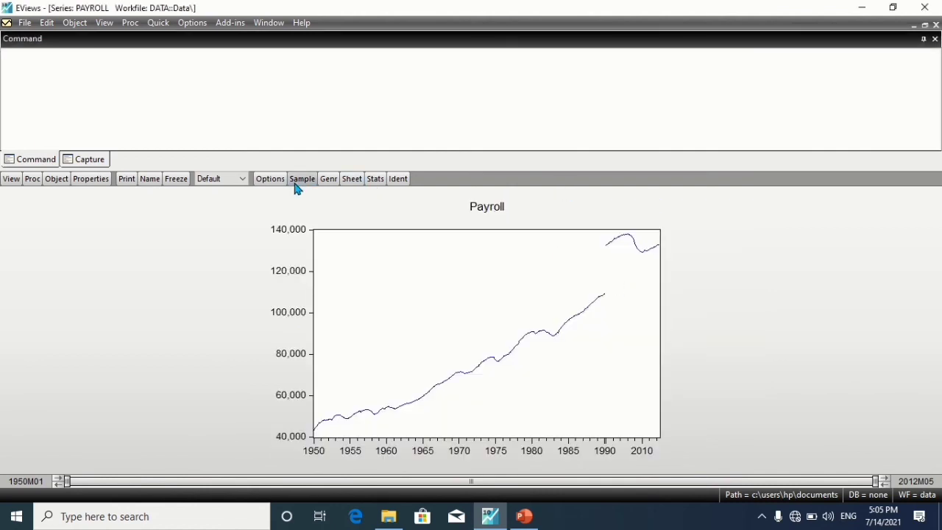
pyautogui.click(301, 178)
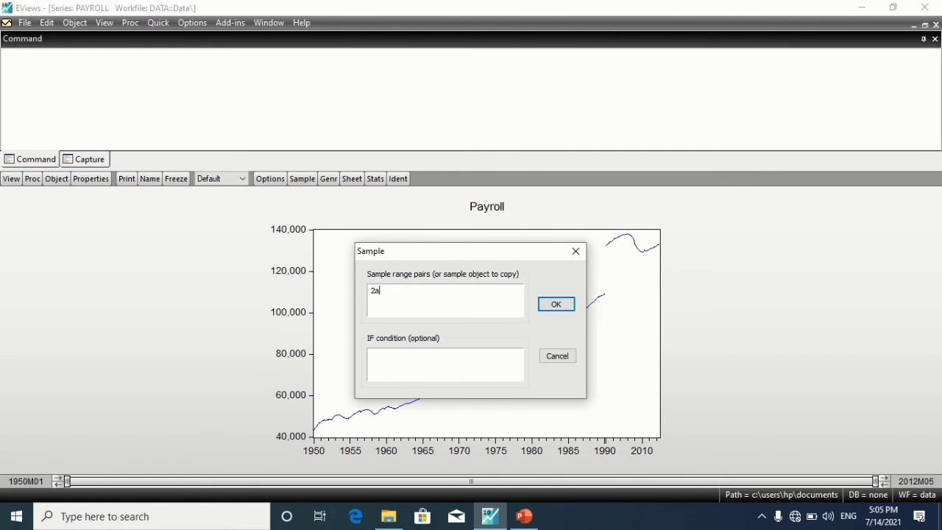
pyautogui.press('Backspace')
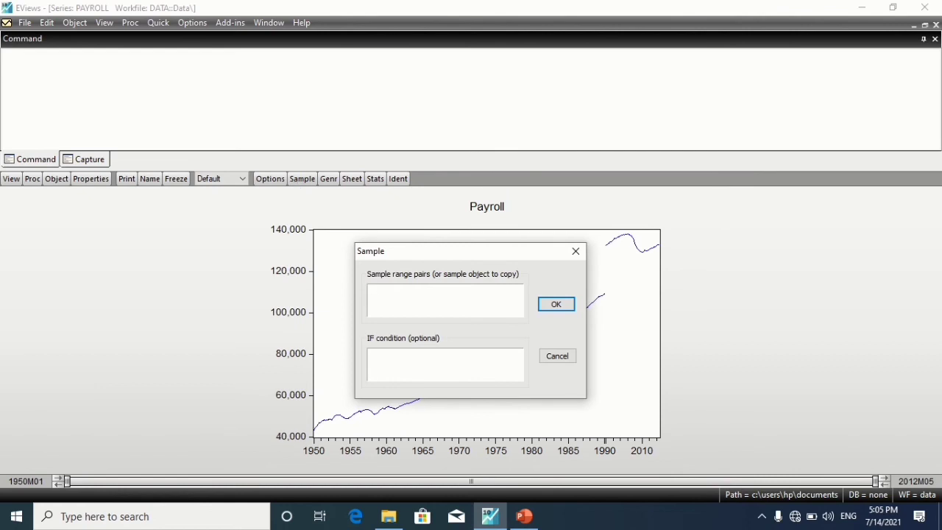
pyautogui.write('@all')
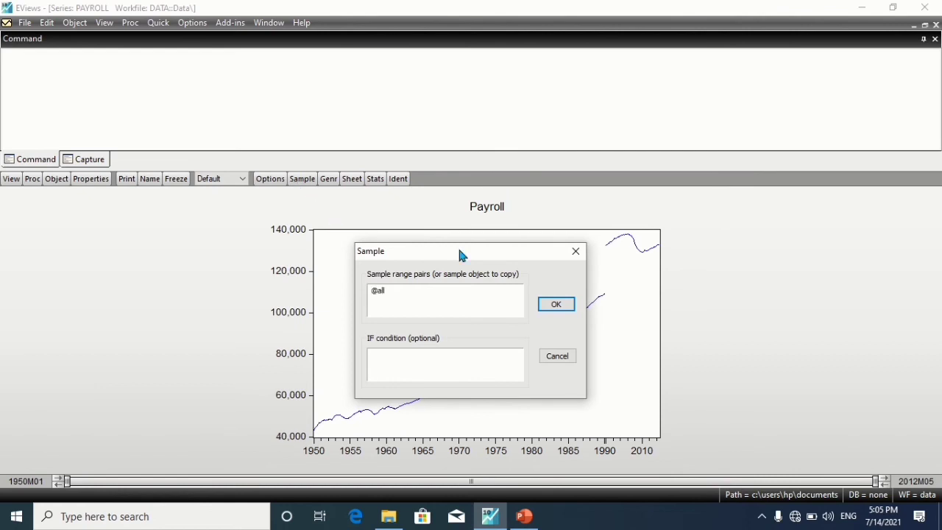
pyautogui.click(556, 303)
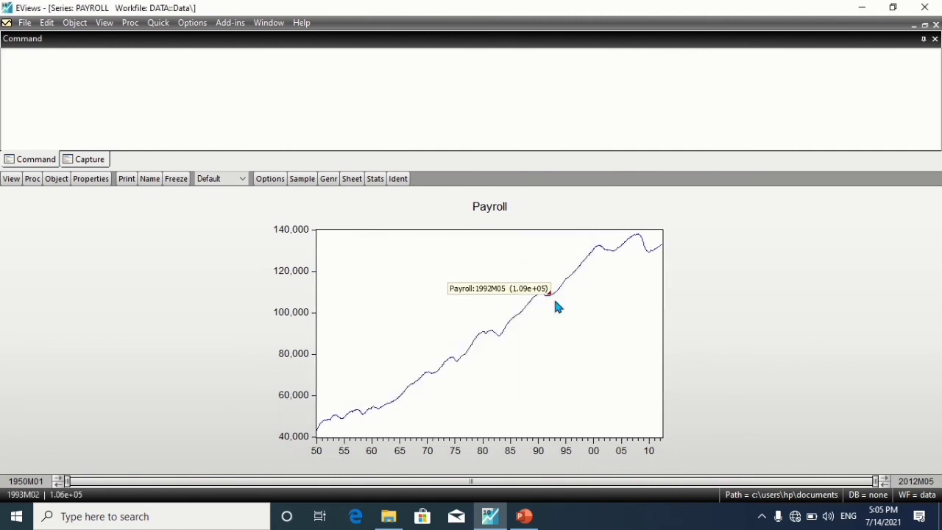
pyautogui.moveTo(574, 253)
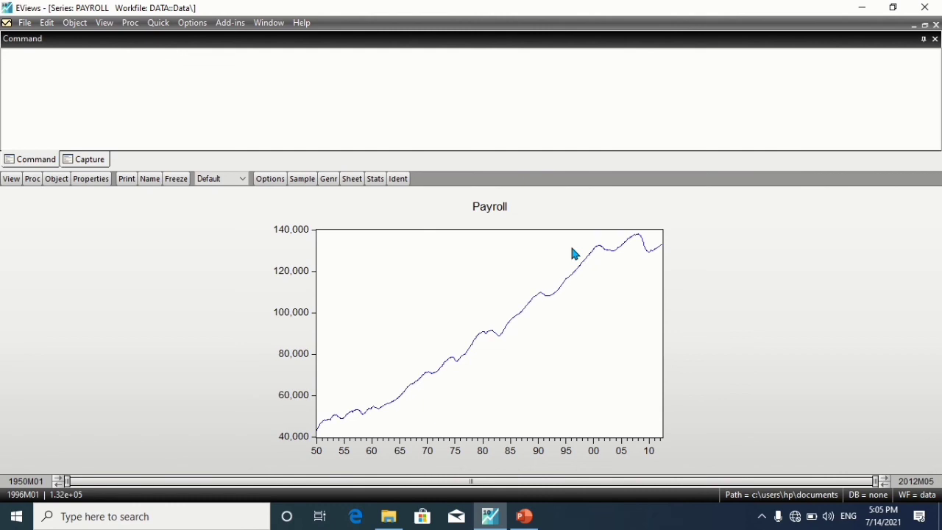
pyautogui.moveTo(514, 297)
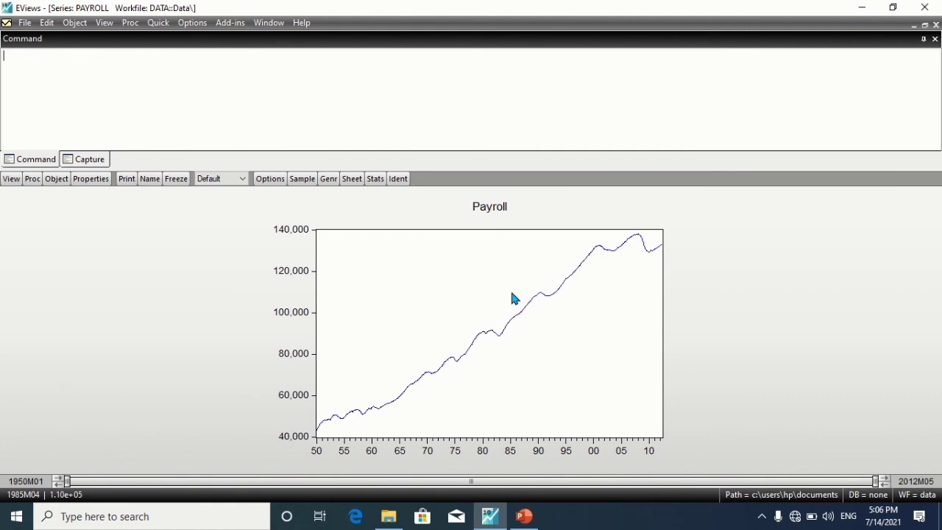
pyautogui.click(302, 178)
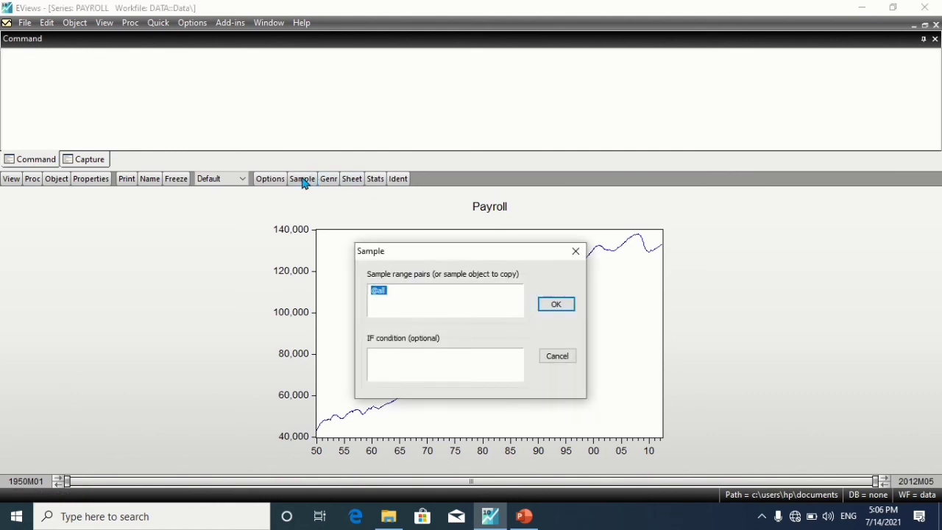
pyautogui.write('@first')
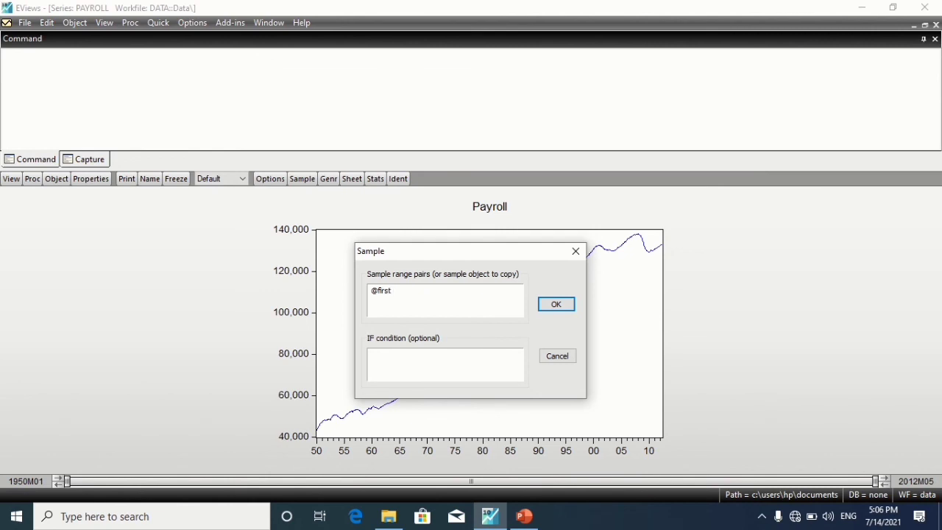
pyautogui.write('@la')
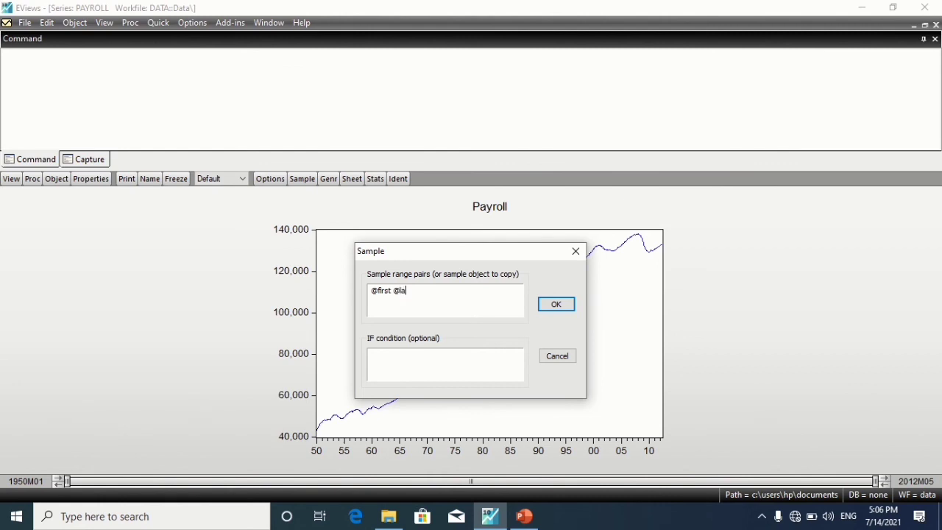
pyautogui.write('st-1')
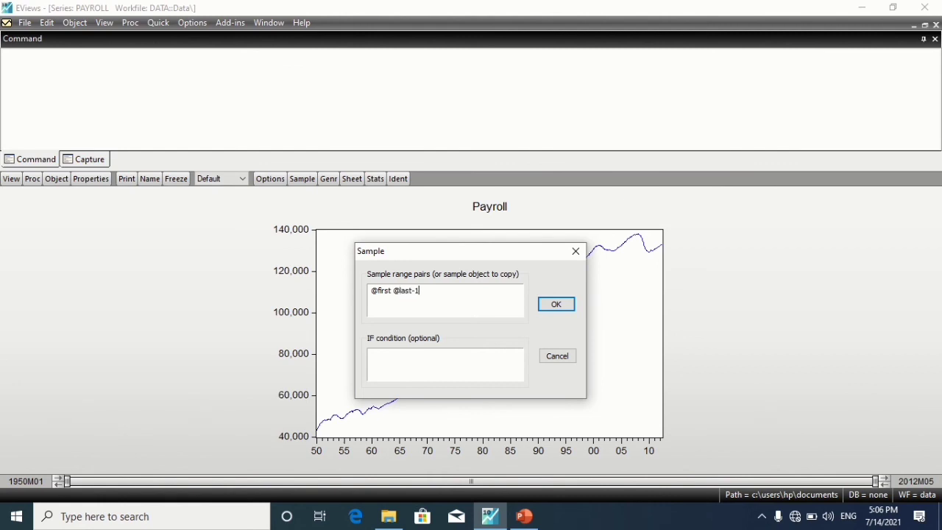
pyautogui.write('00')
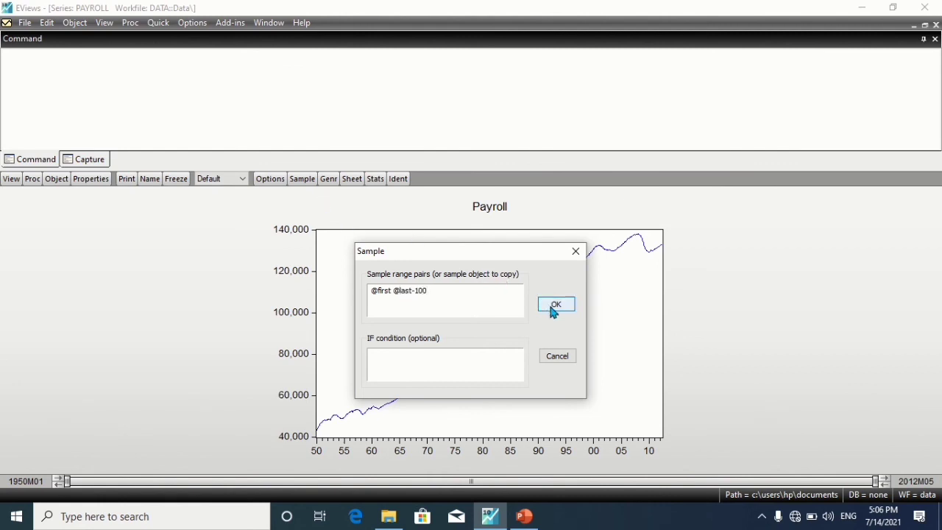
pyautogui.click(556, 303)
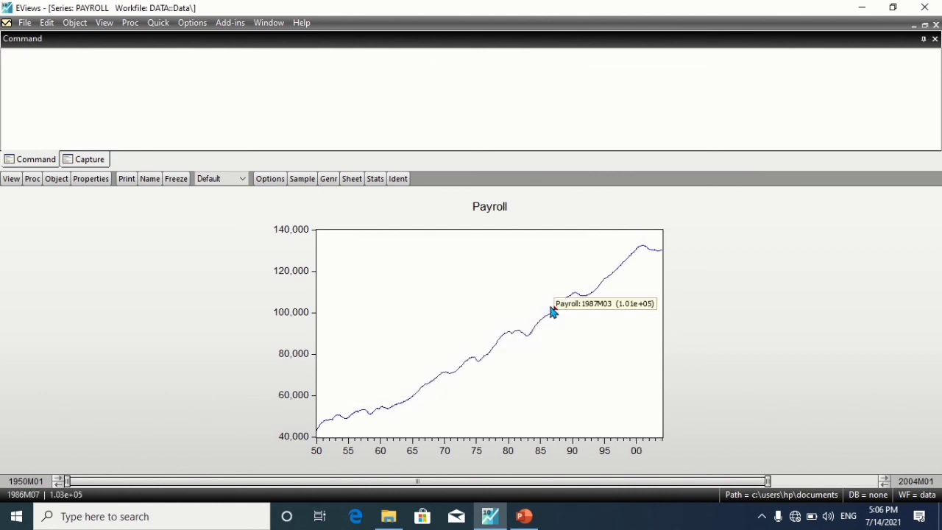
pyautogui.moveTo(368, 226)
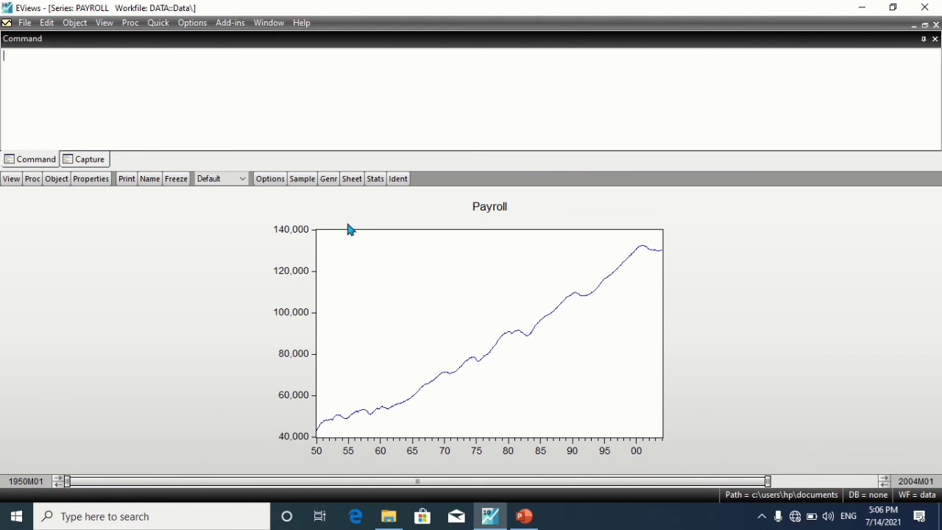
pyautogui.moveTo(307, 199)
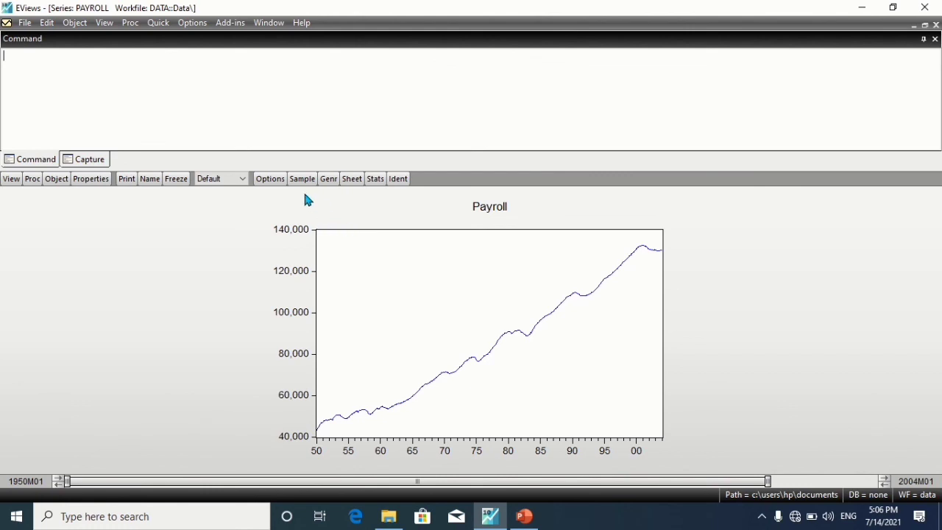
pyautogui.click(301, 178)
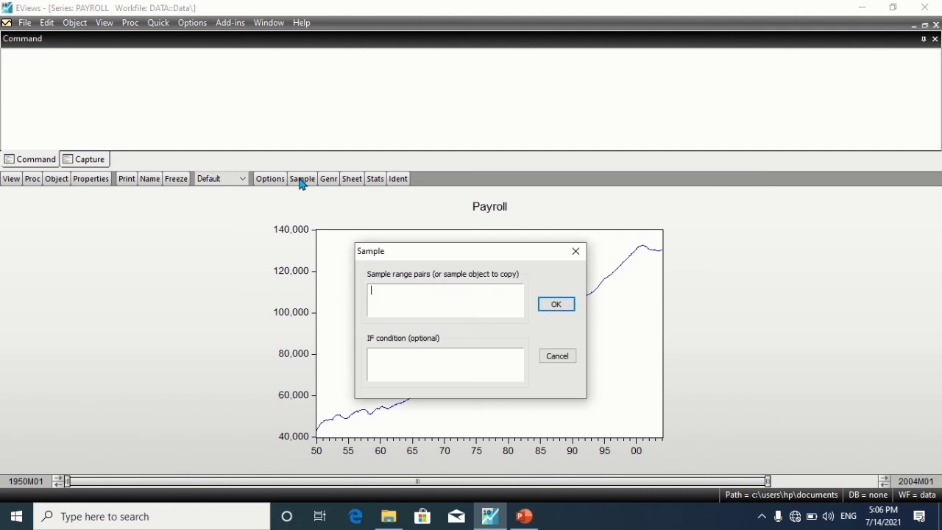
pyautogui.write('@')
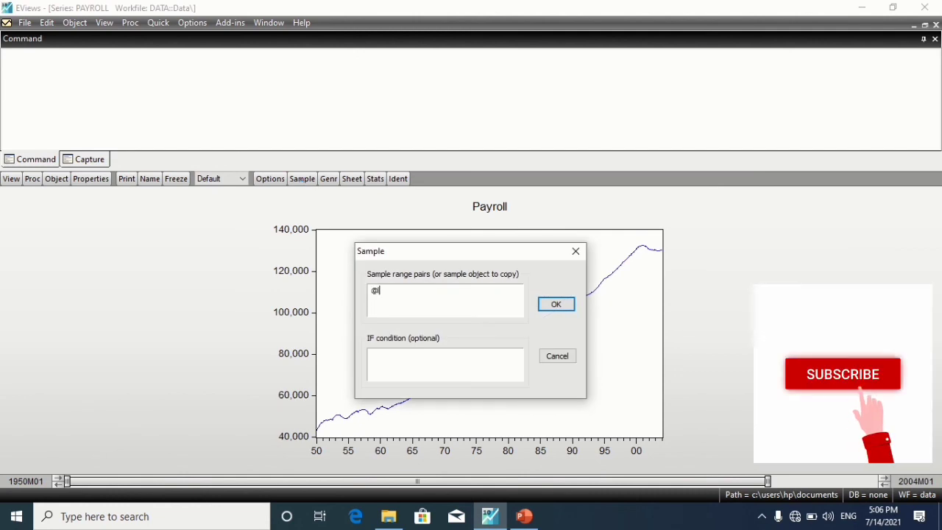
pyautogui.write('last-')
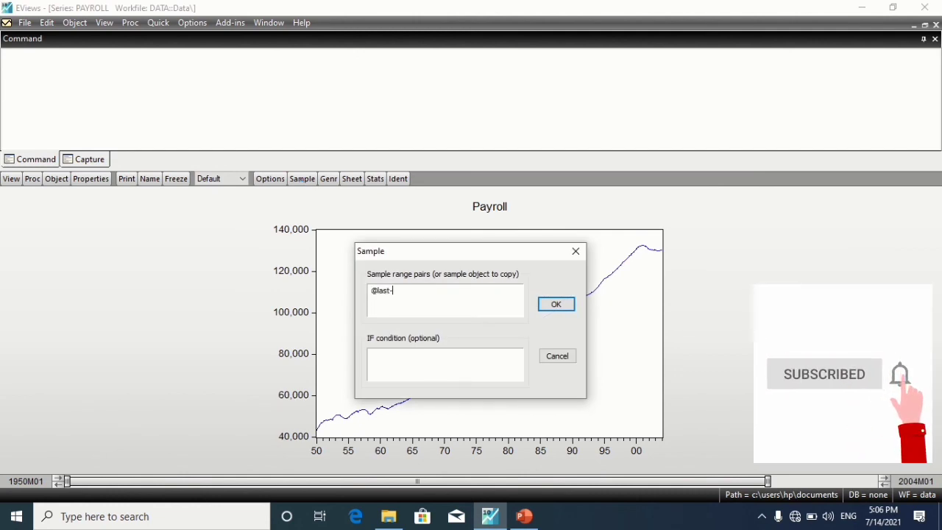
pyautogui.write('100')
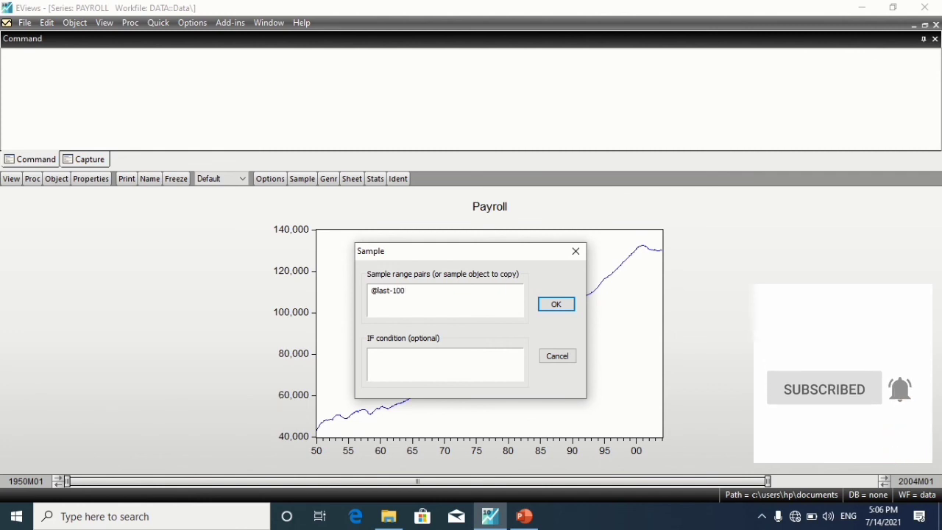
pyautogui.write('@last')
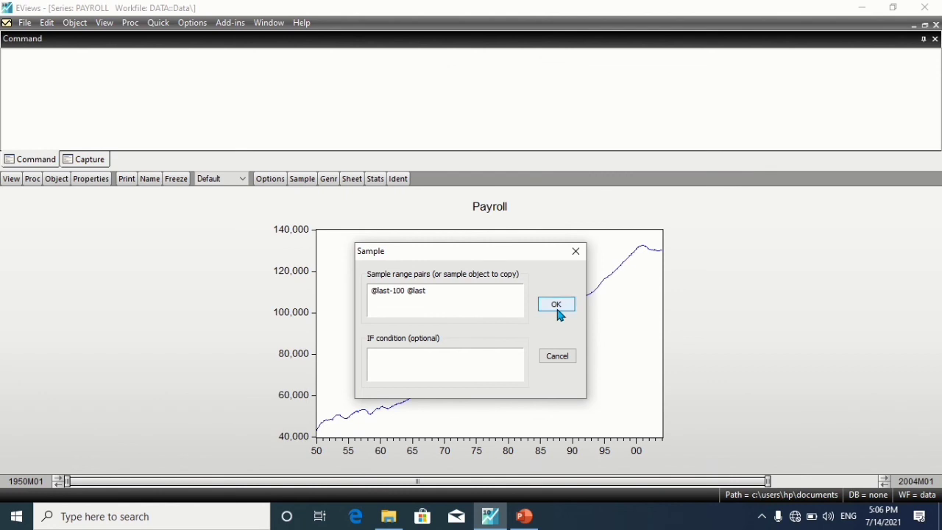
pyautogui.click(557, 303)
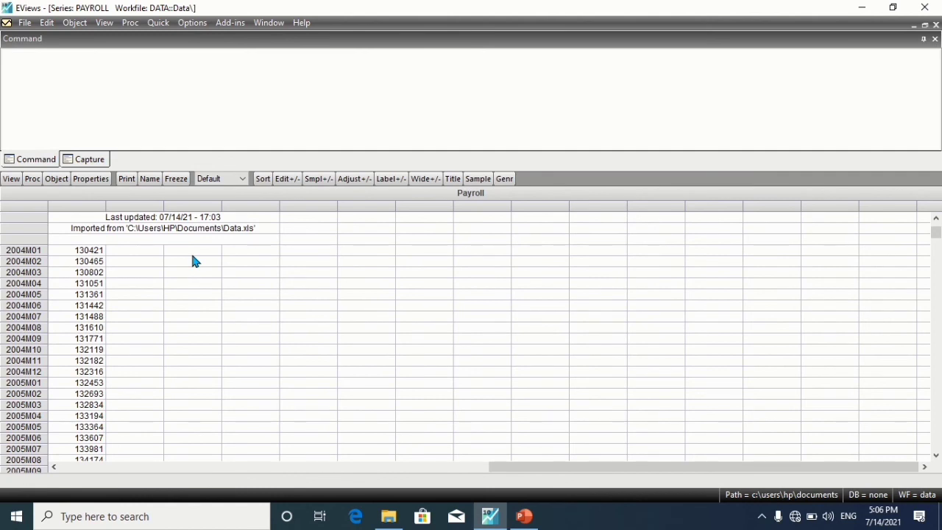
pyautogui.moveTo(507, 6)
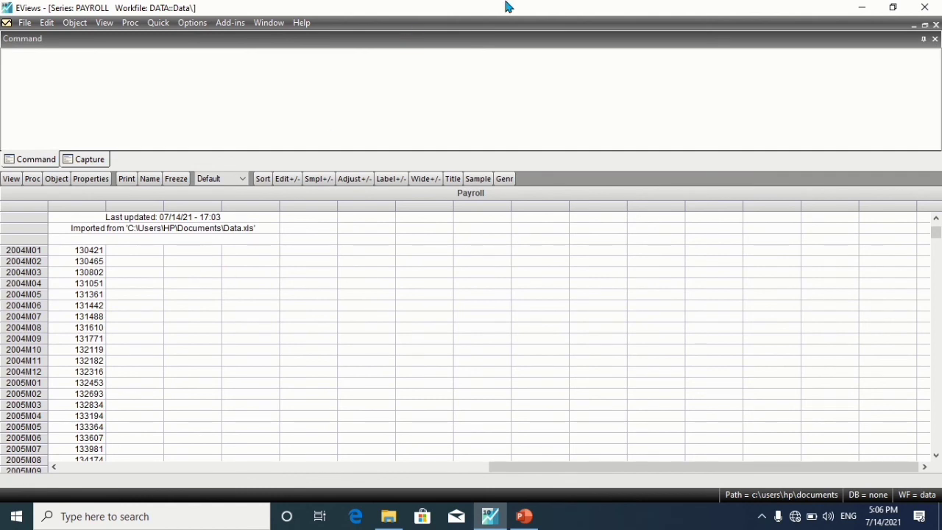